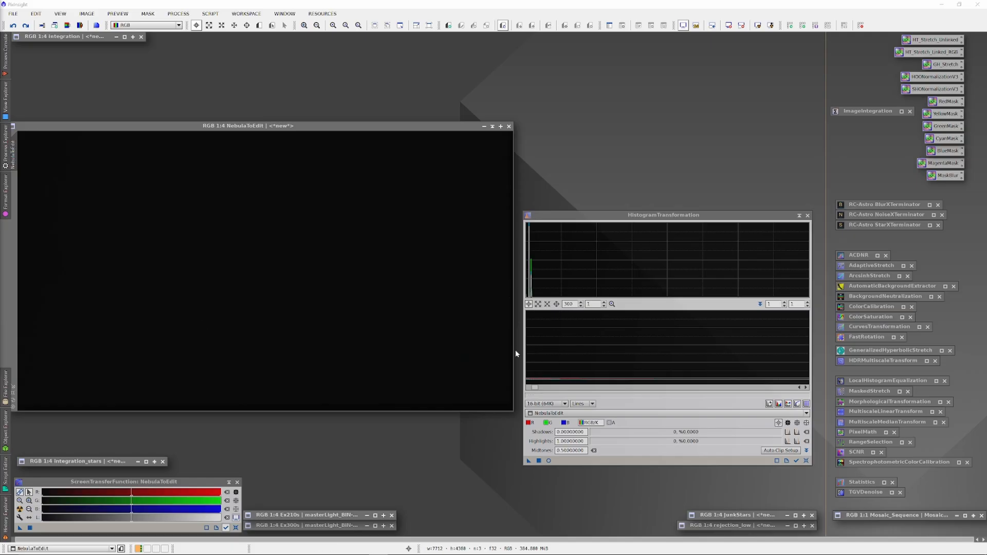
pyautogui.moveTo(584, 389)
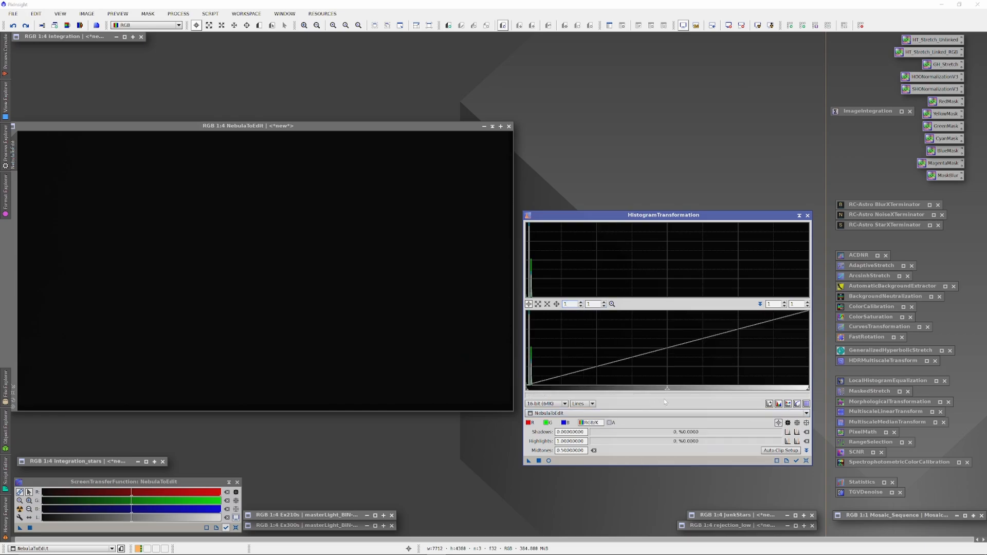
# Stretch NebulaToEdit with the HistogramTransformation slider to reveal the faint red nebula.
pyautogui.moveTo(666, 389); pyautogui.dragTo(538, 389)
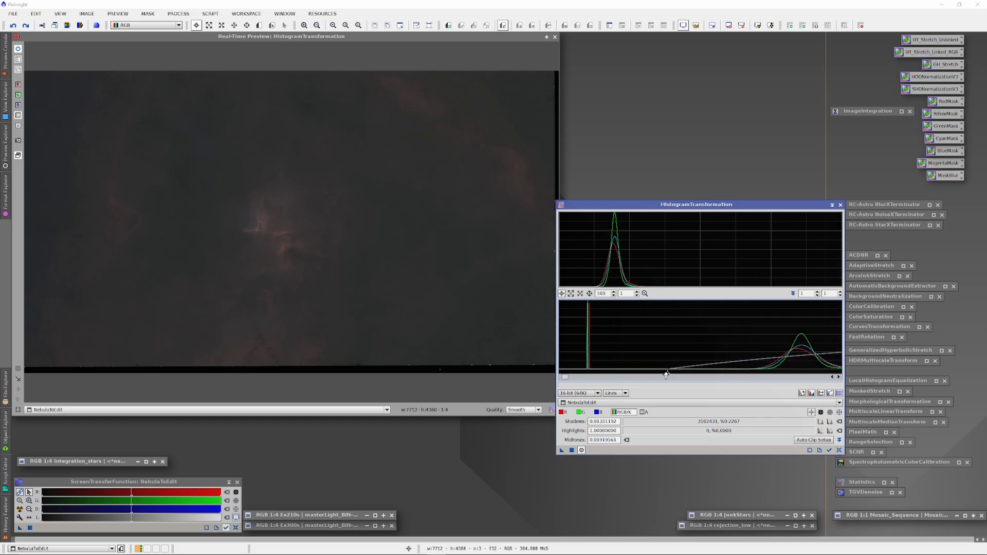
# Stretch NebulaToEdit further, then apply a raised curve to brighten its midtones.
pyautogui.moveTo(665, 372); pyautogui.dragTo(749, 372)
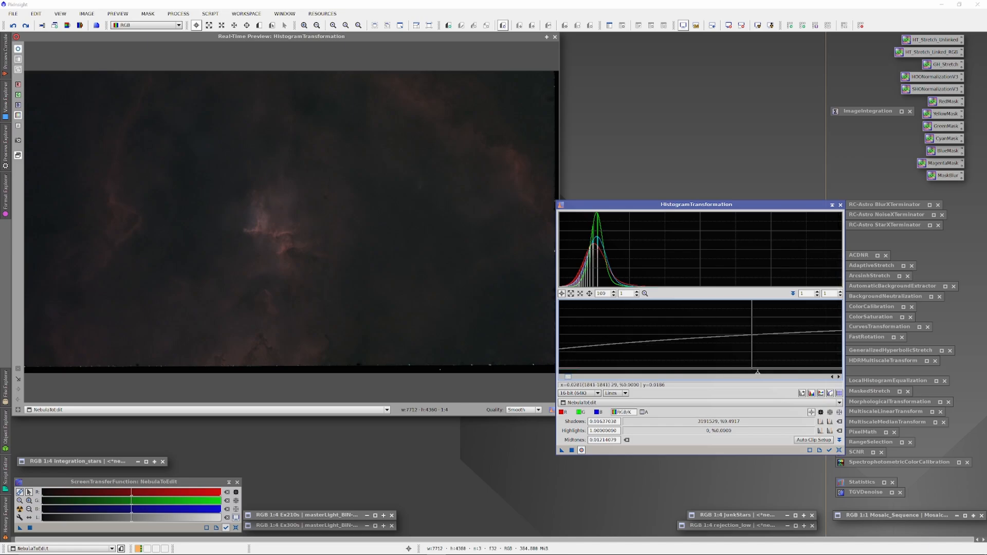
pyautogui.moveTo(758, 372); pyautogui.dragTo(600, 372)
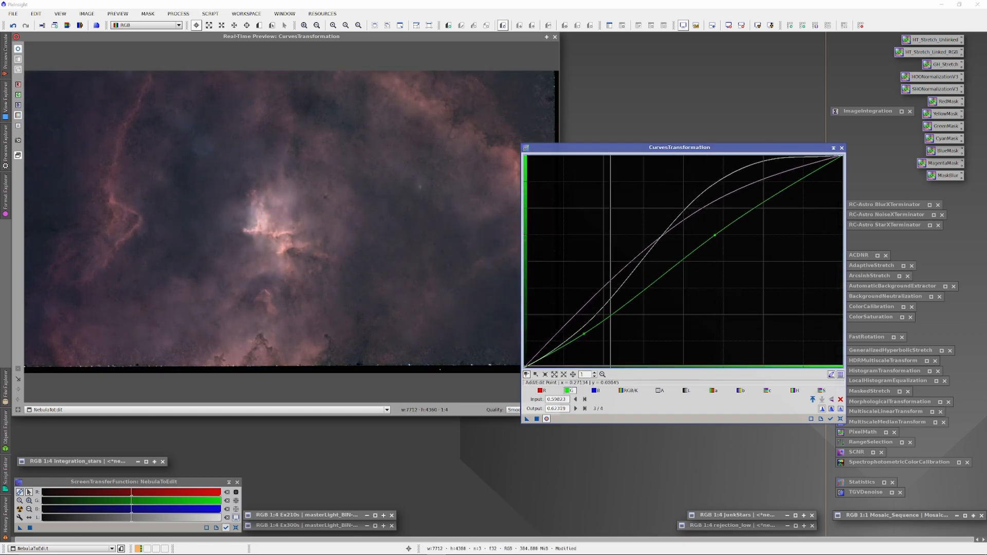
pyautogui.click(539, 391)
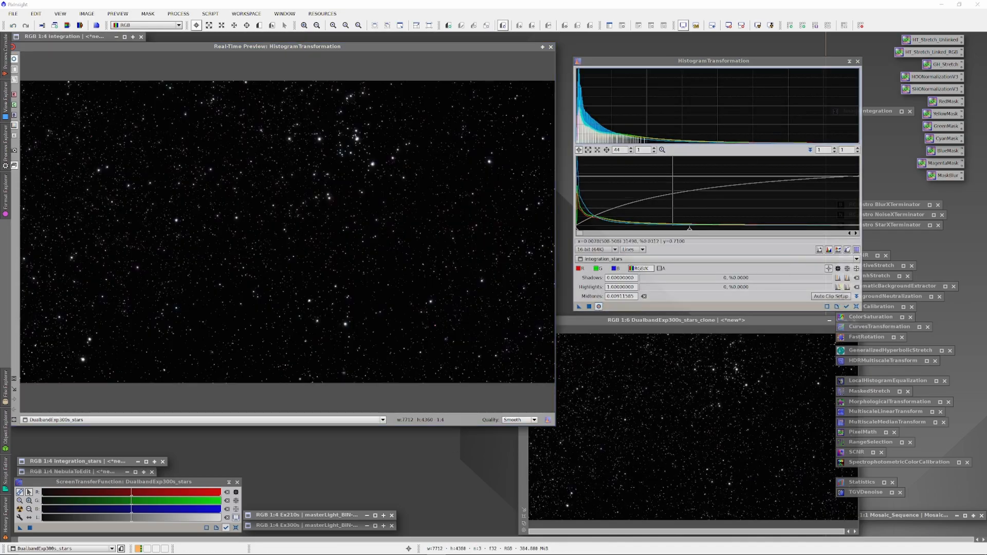
# Reset the histogram, target DualbandExp300s_stars, and apply a strong midtones stretch to it.
pyautogui.moveTo(672, 228); pyautogui.dragTo(585, 229)
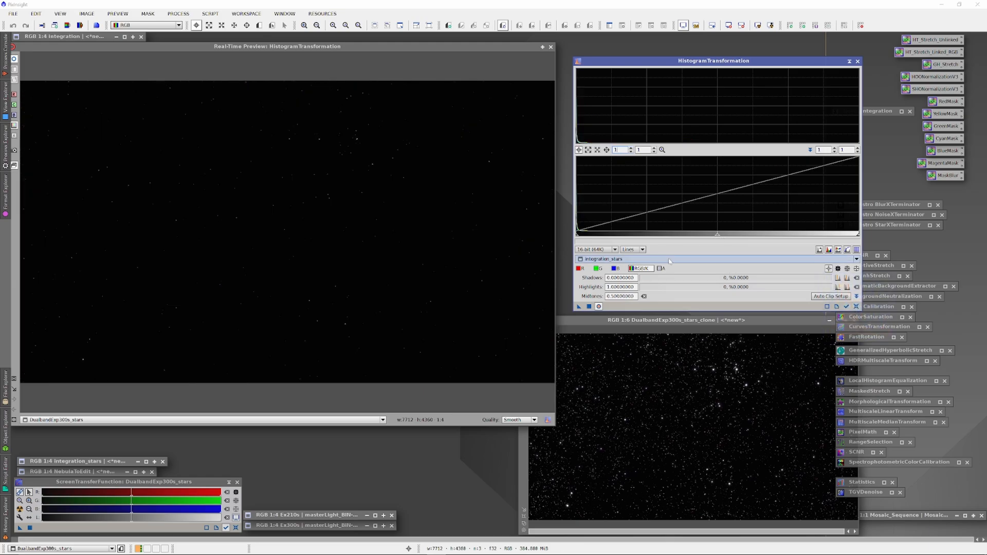
pyautogui.click(854, 258)
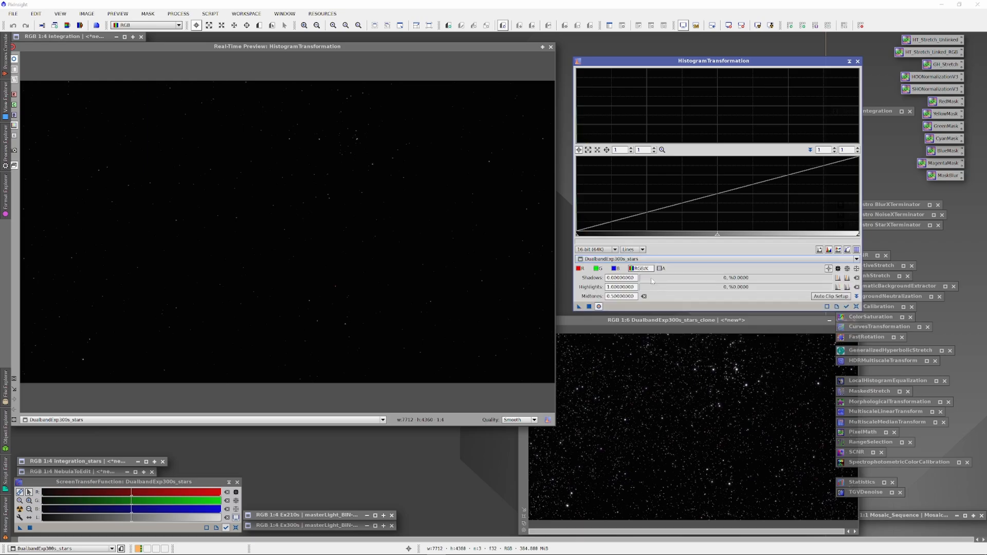
pyautogui.moveTo(718, 234); pyautogui.dragTo(715, 234)
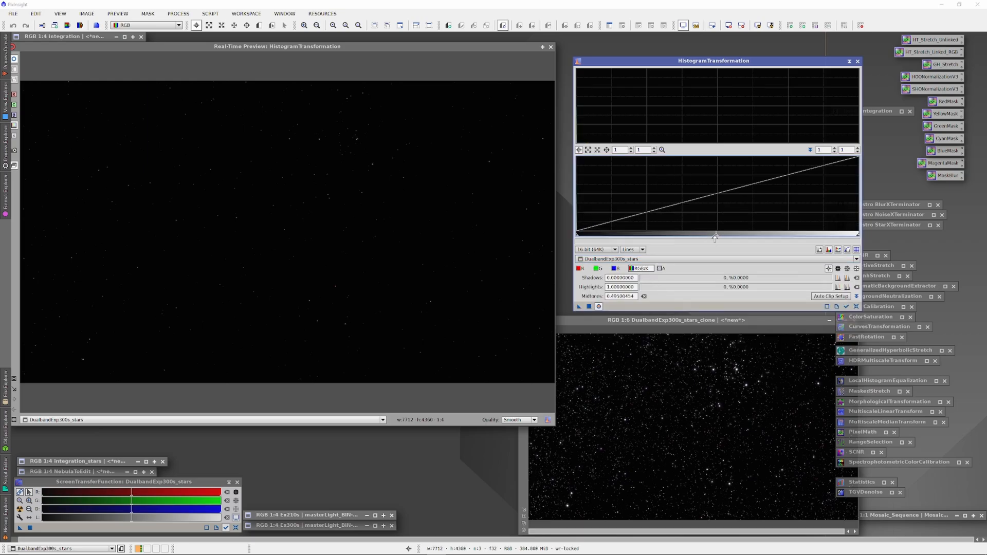
pyautogui.moveTo(714, 235); pyautogui.dragTo(583, 236)
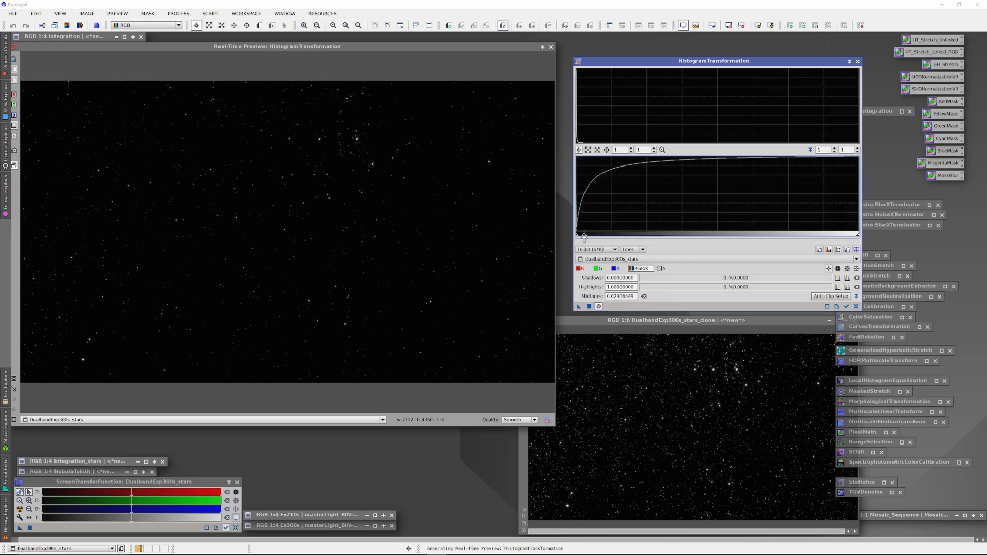
pyautogui.moveTo(584, 235); pyautogui.dragTo(579, 235)
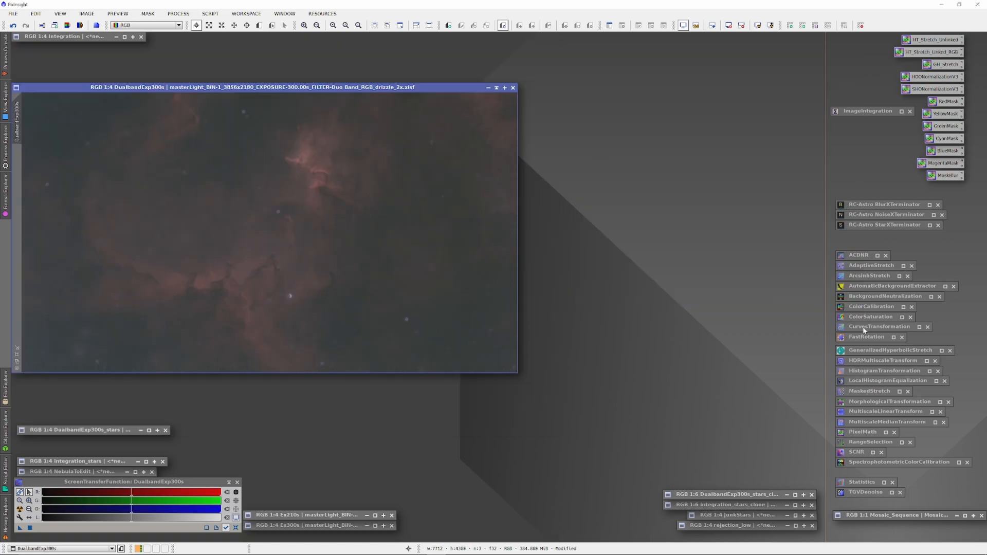
pyautogui.doubleClick(877, 326)
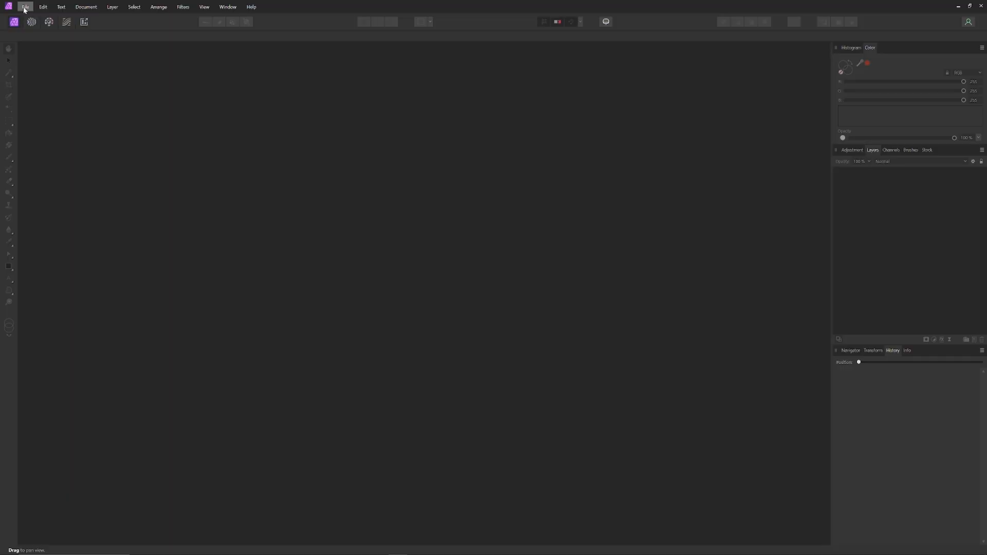
# Create a new 12000 × 12000 px blank document from File > New.
pyautogui.click(25, 7)
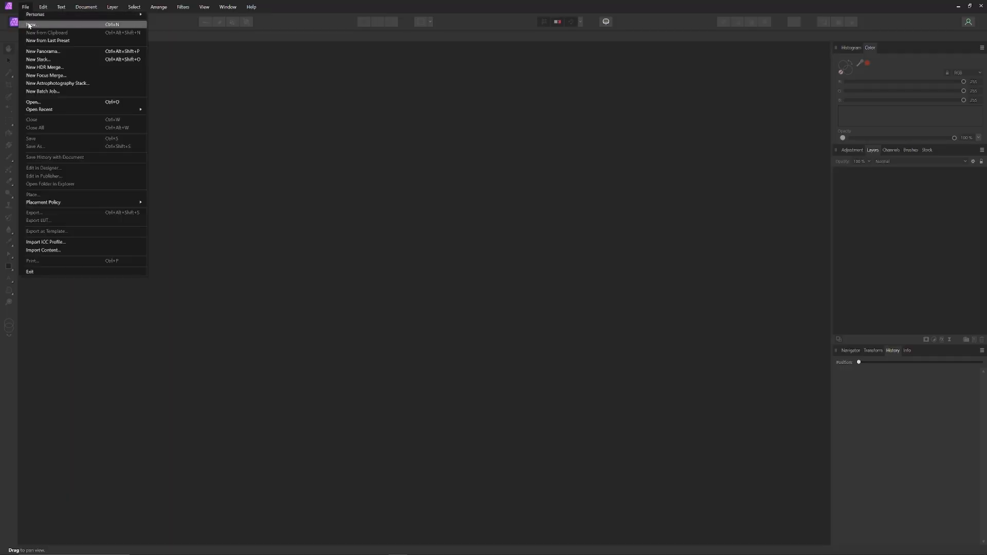
pyautogui.click(31, 25)
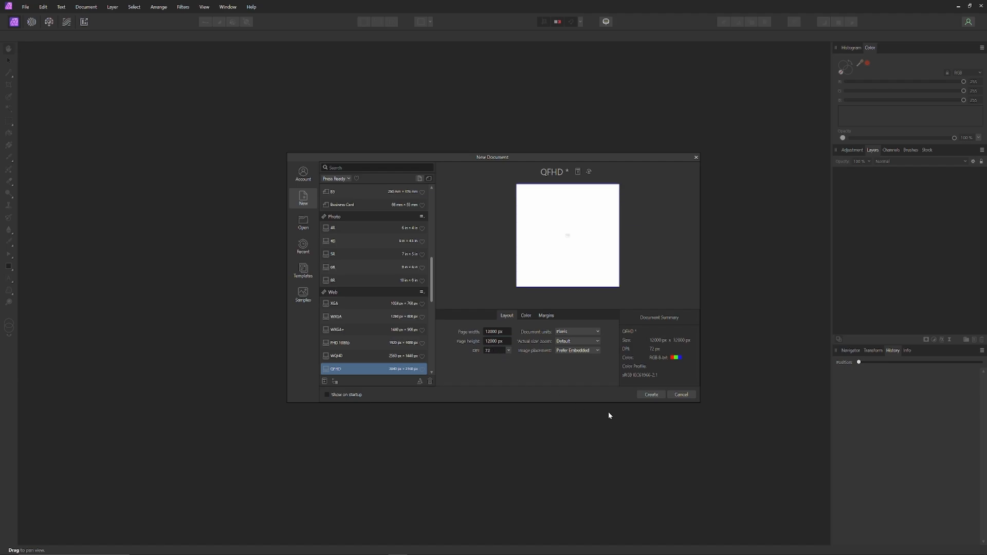
pyautogui.click(650, 395)
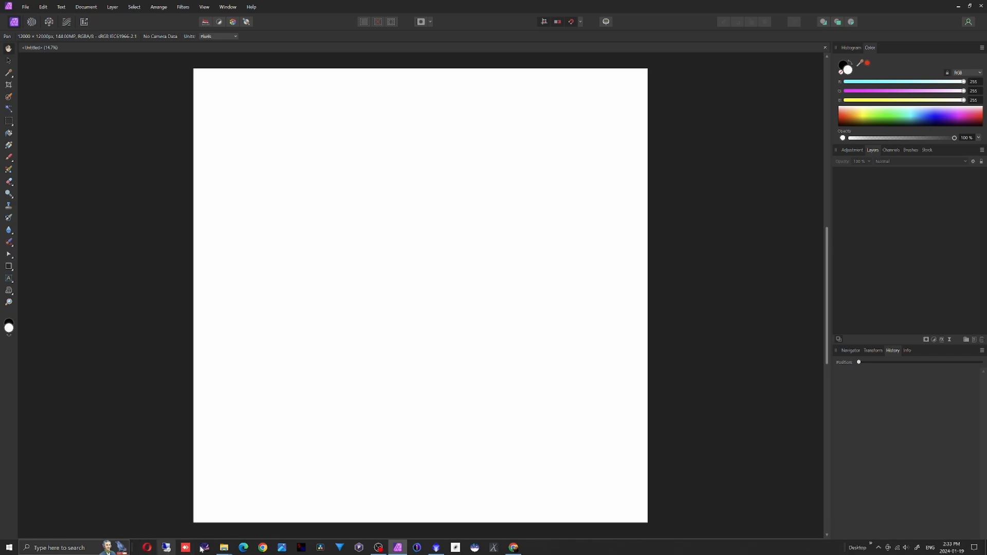
# Add NebulaToEdit.tif and integration_stars.tif from the export folder as canvas layers.
pyautogui.click(224, 547)
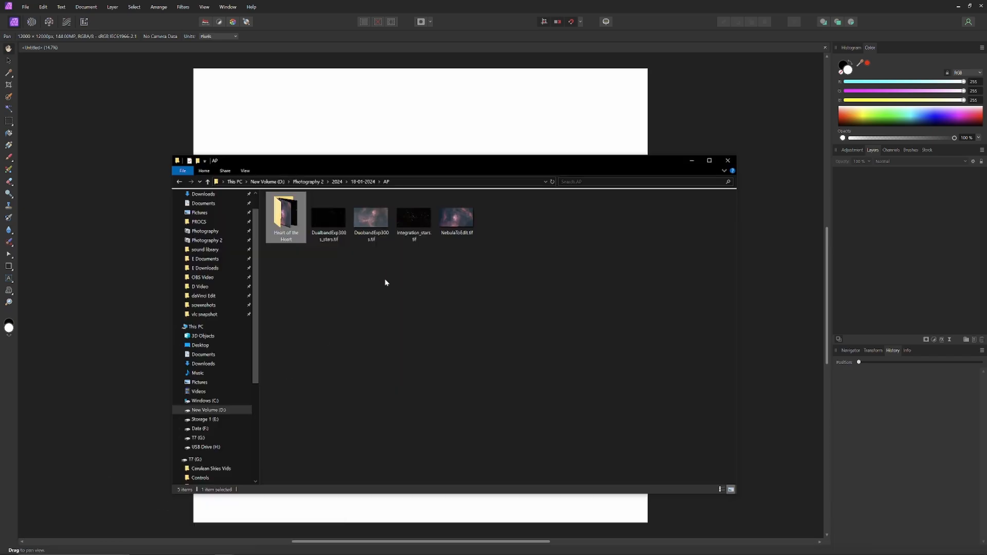
pyautogui.moveTo(450, 241)
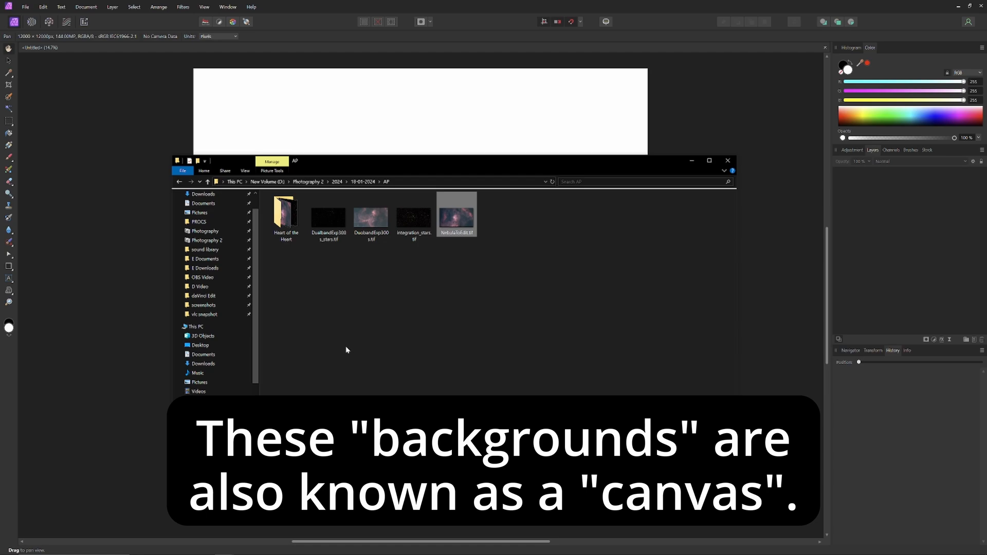
pyautogui.doubleClick(456, 213)
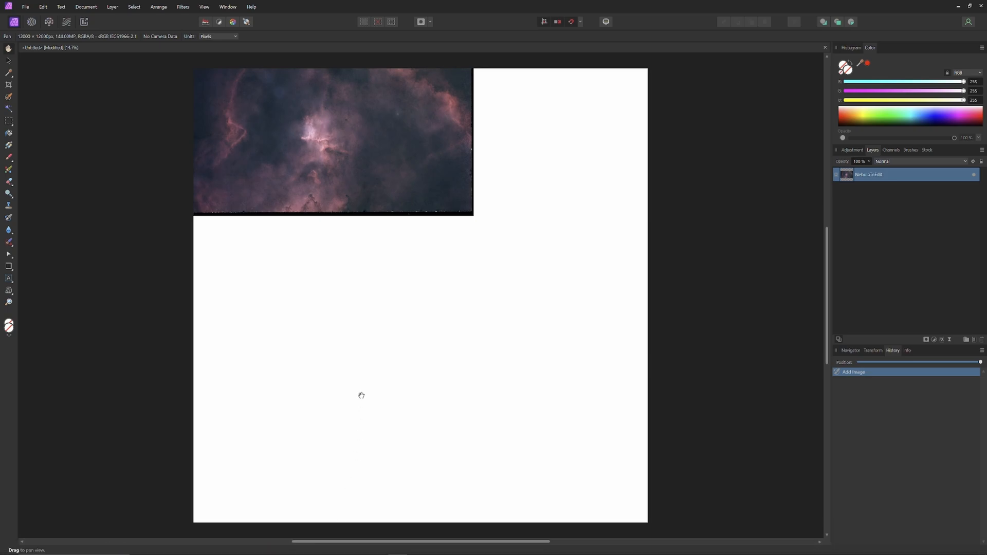
pyautogui.moveTo(344, 370)
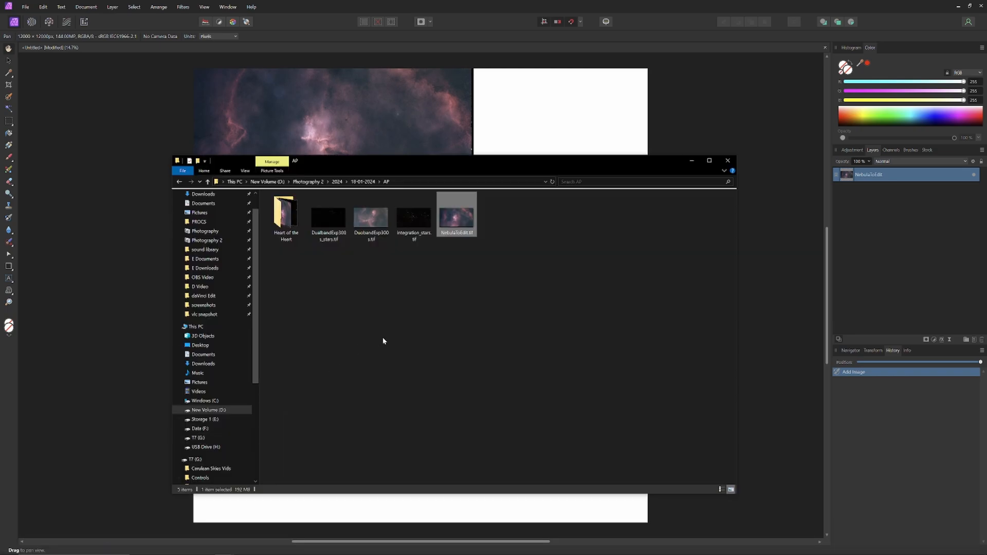
pyautogui.moveTo(386, 338)
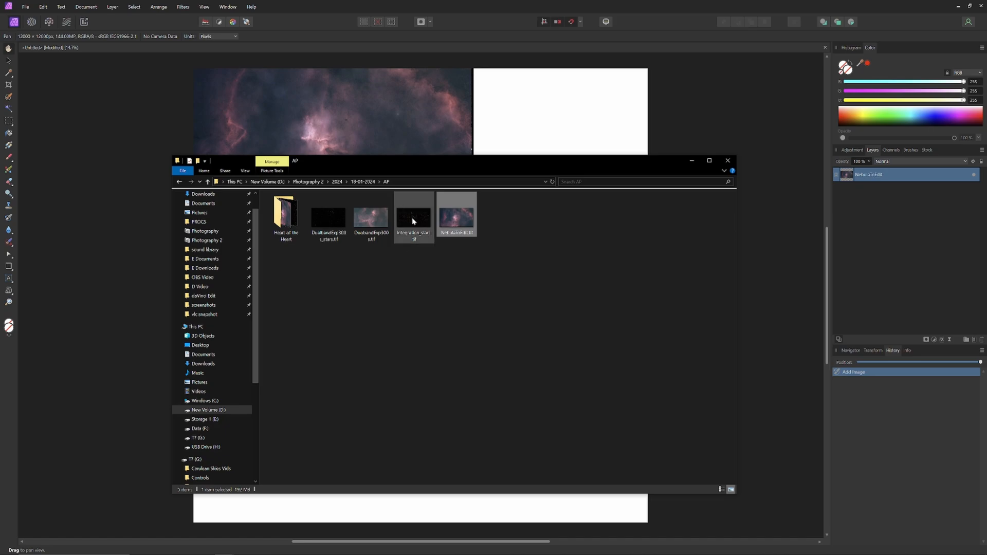
pyautogui.click(413, 214)
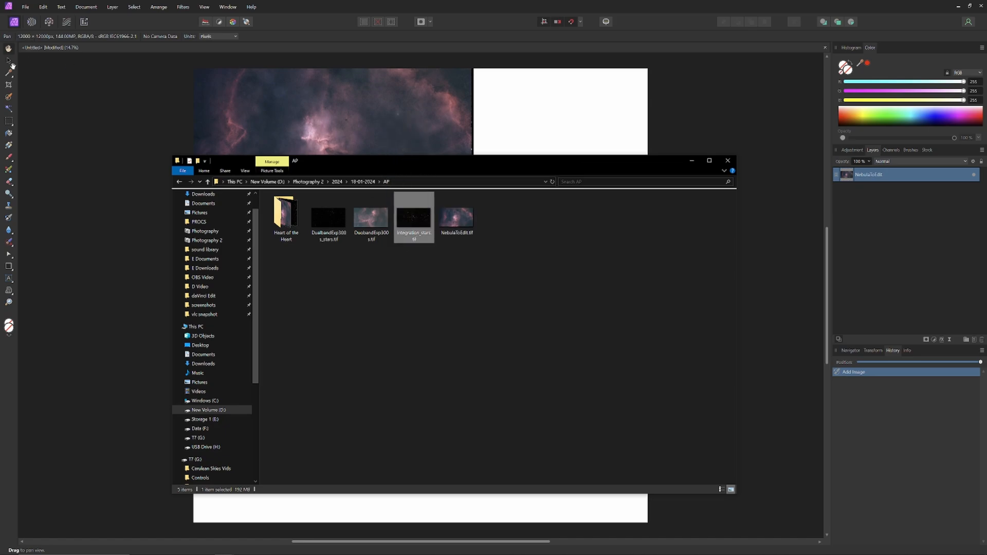
pyautogui.doubleClick(413, 217)
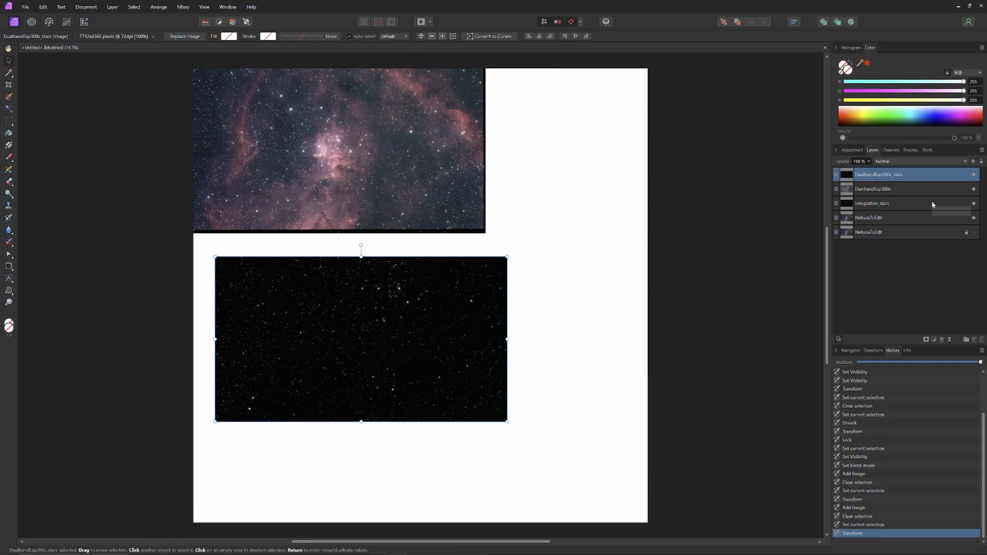
pyautogui.moveTo(931, 192)
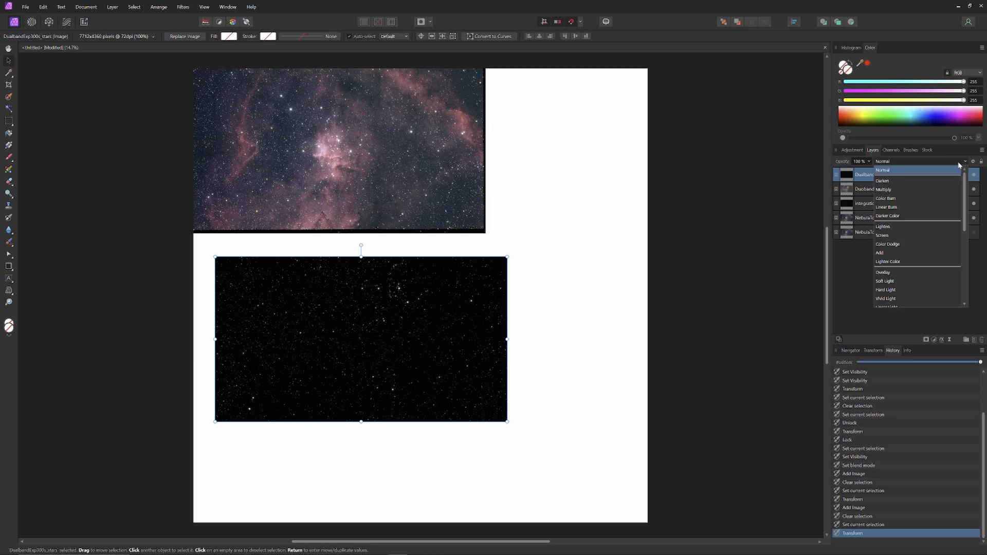
# Set the DualbandExp300s_stars layer's blend mode to Screen.
pyautogui.click(881, 235)
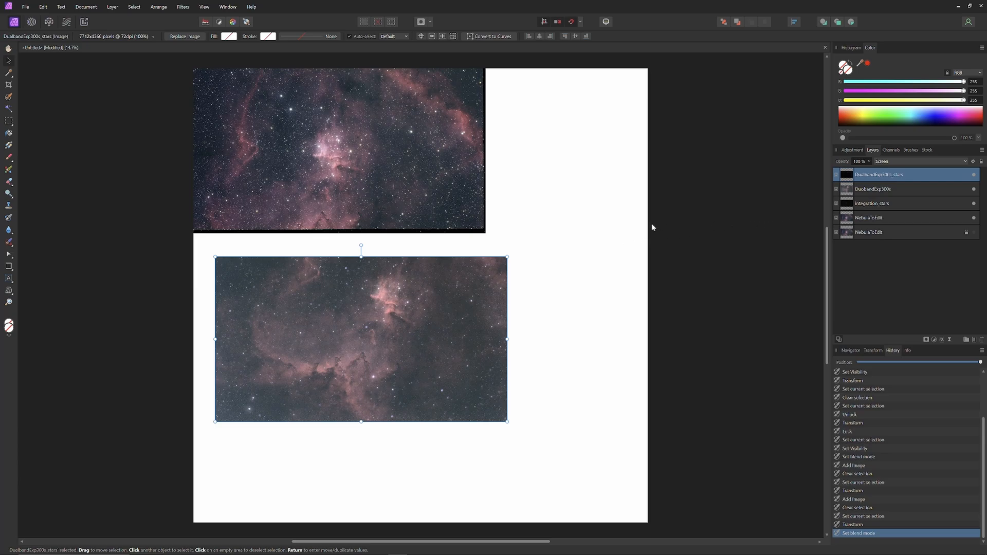
pyautogui.moveTo(638, 227)
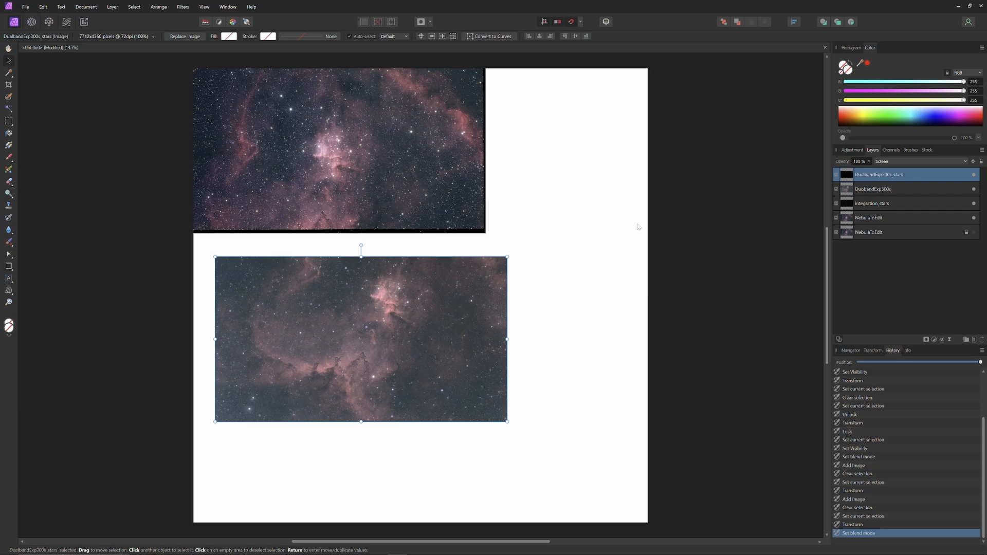
pyautogui.moveTo(723, 219)
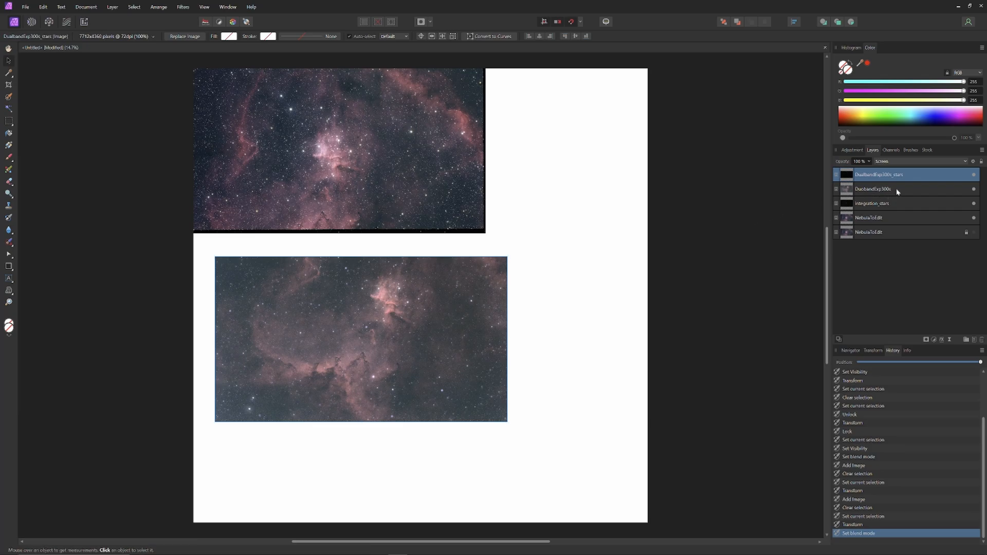
# Group the two selected dual-band layers and start renaming the group to Dual Group.
pyautogui.rightClick(872, 189)
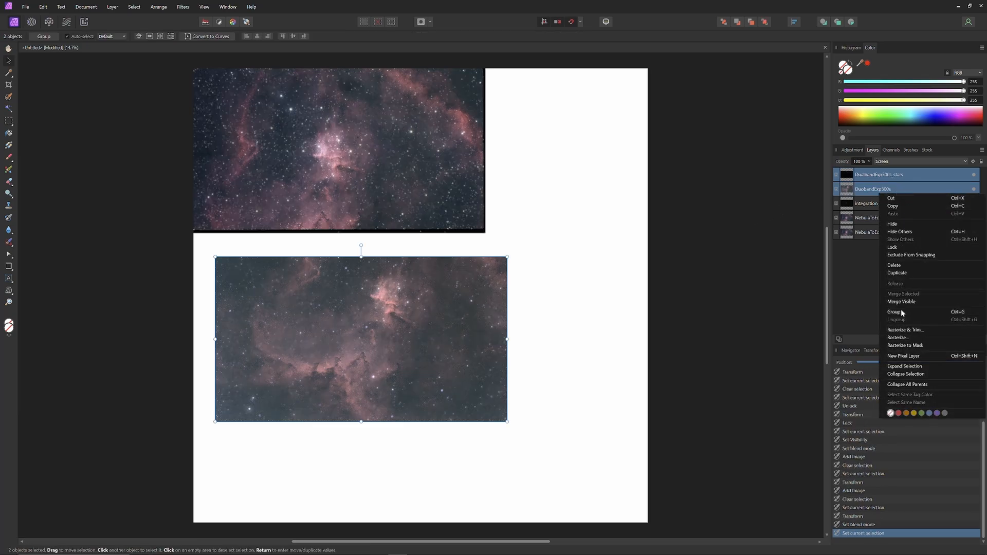
pyautogui.click(894, 312)
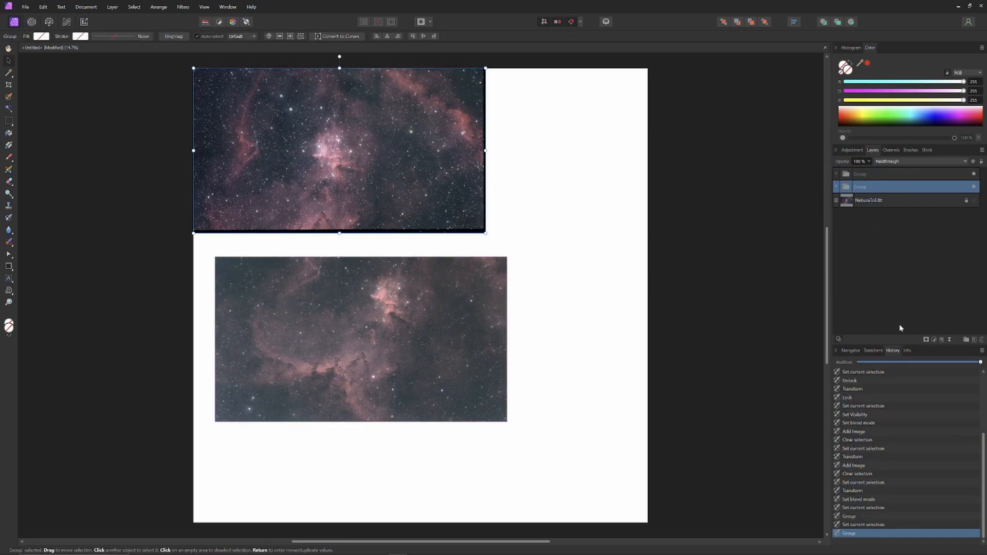
pyautogui.doubleClick(906, 186)
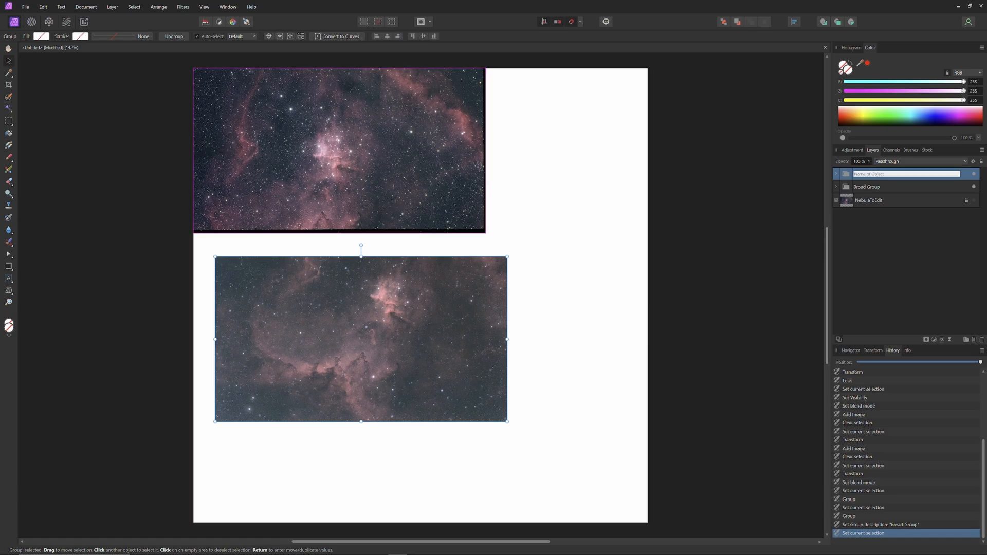
pyautogui.write('Dual E')
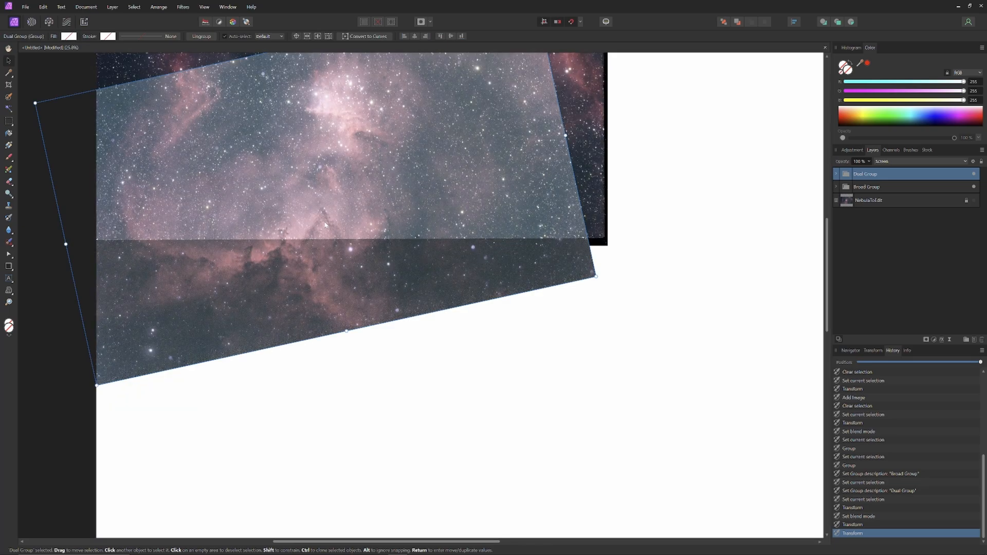
# Zoom in and rotate Dual Group in two drags so its stars overlap the broadband stars.
pyautogui.click(25, 7)
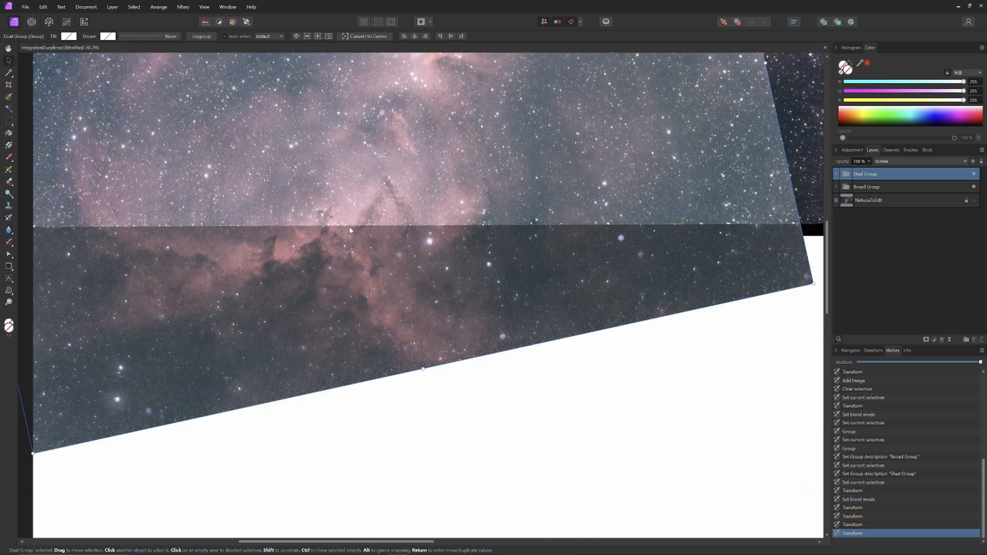
pyautogui.moveTo(432, 307)
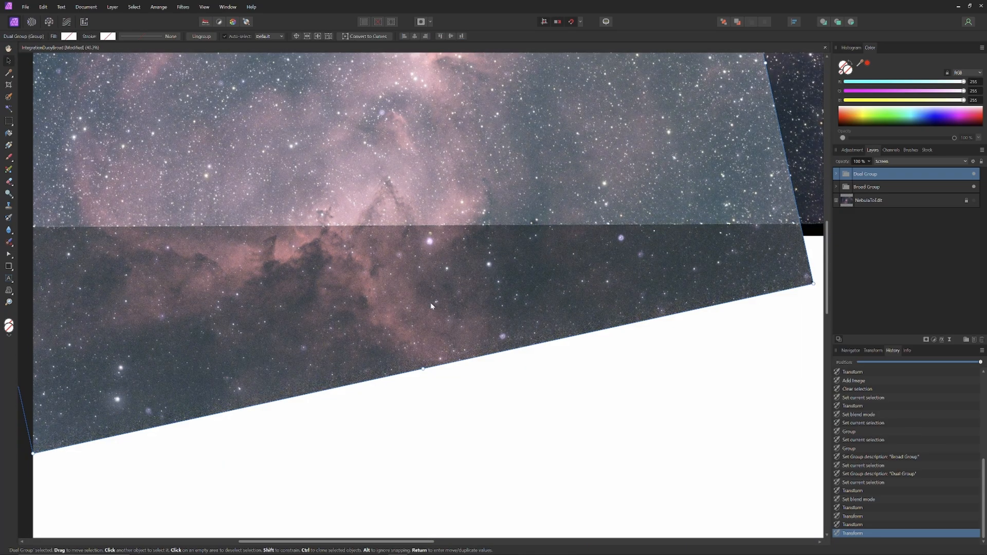
pyautogui.moveTo(521, 96)
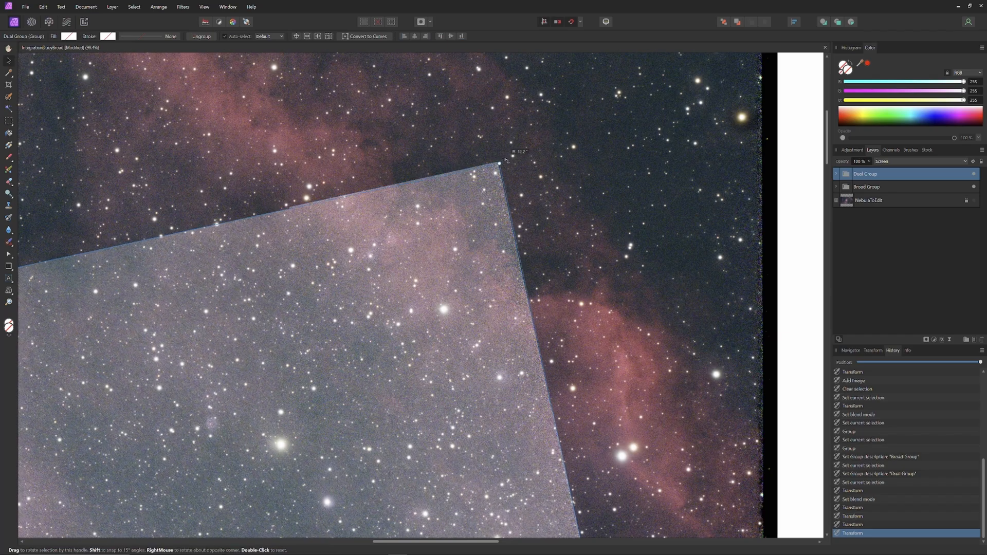
pyautogui.moveTo(494, 164); pyautogui.dragTo(475, 137)
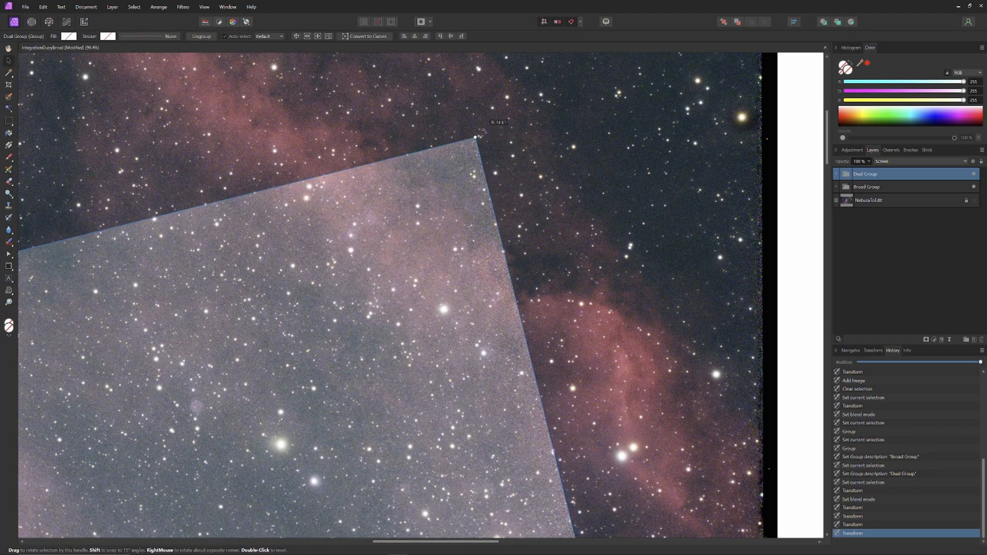
pyautogui.moveTo(473, 137); pyautogui.dragTo(482, 129)
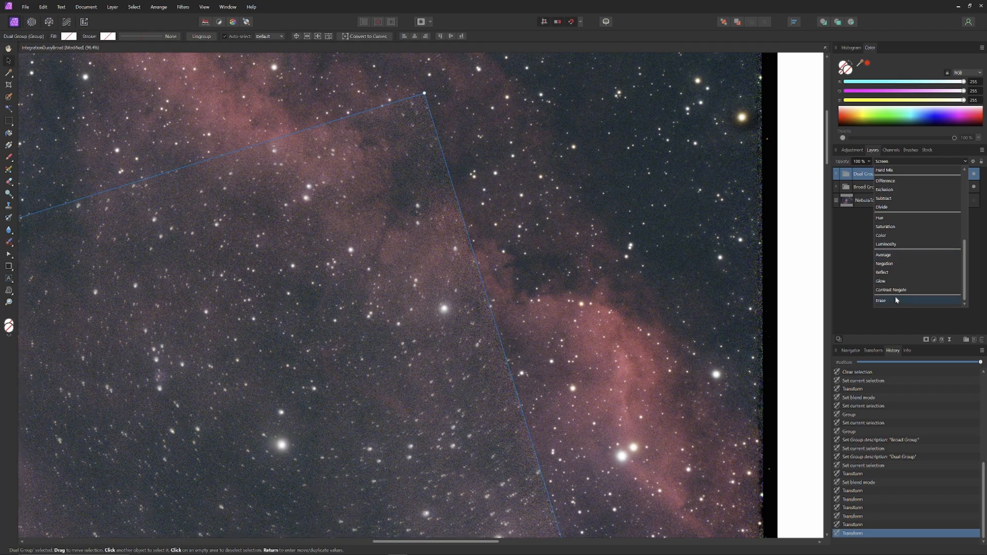
# Check alignment with Contrast Negate, hide the dual-band stars, and return Dual Group to Normal blending.
pyautogui.click(890, 289)
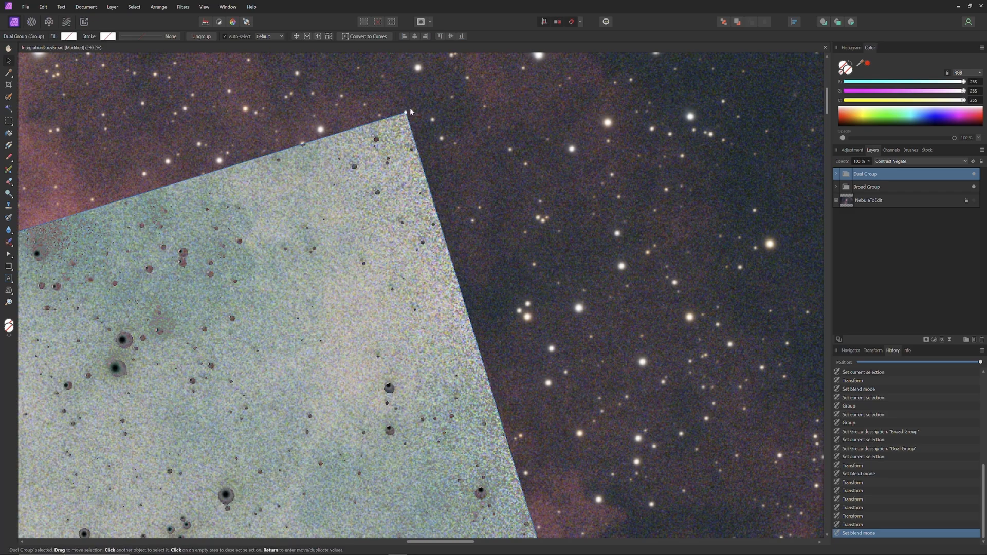
pyautogui.moveTo(389, 239)
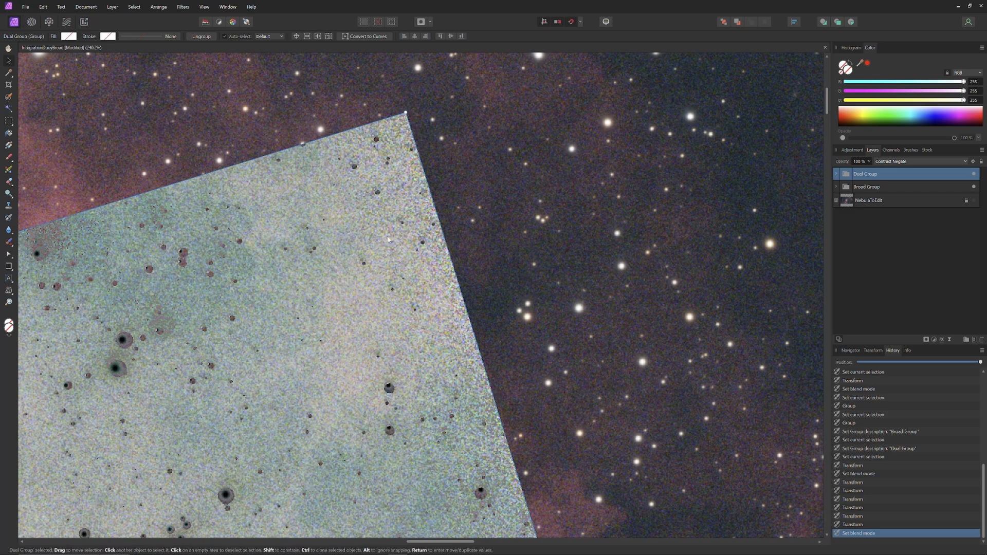
pyautogui.click(836, 174)
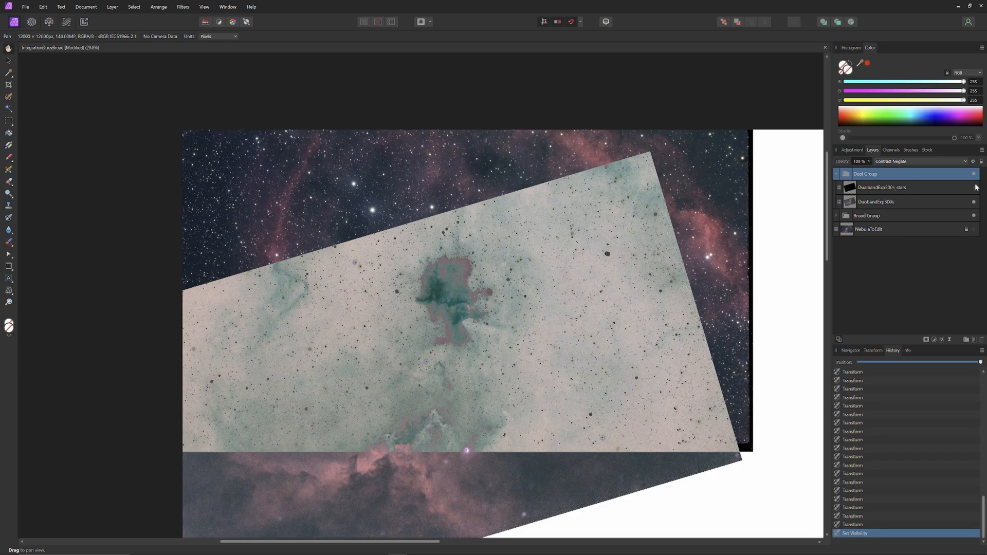
pyautogui.click(881, 173)
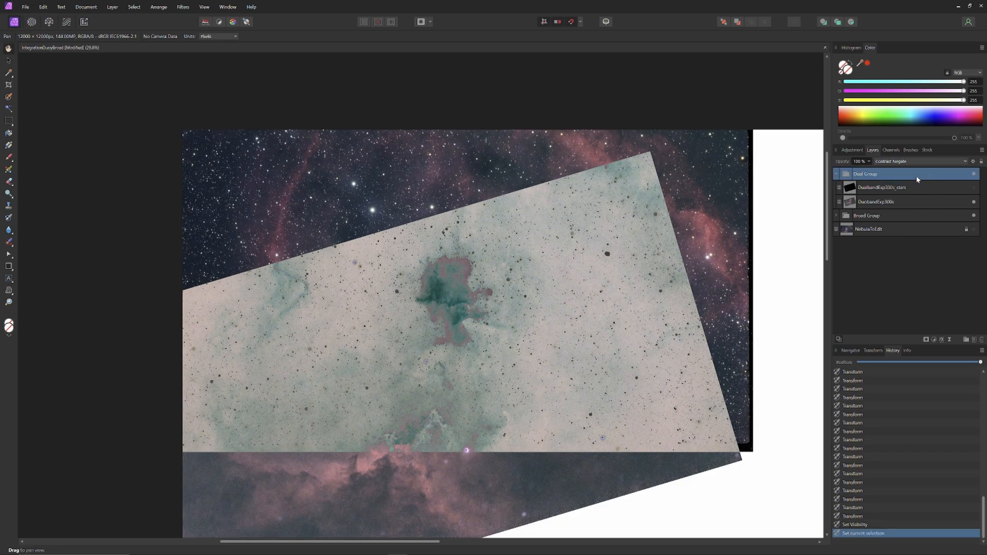
pyautogui.click(918, 161)
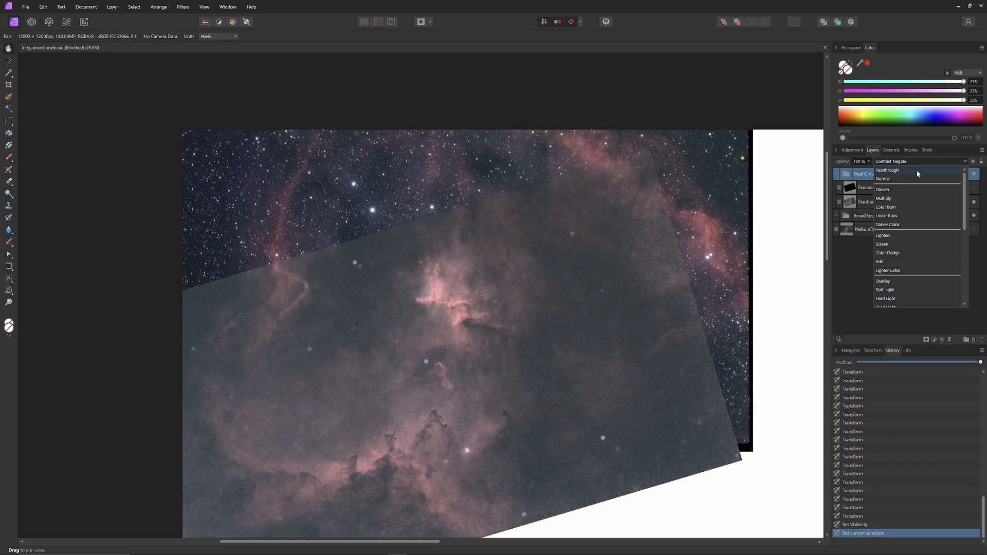
pyautogui.click(883, 178)
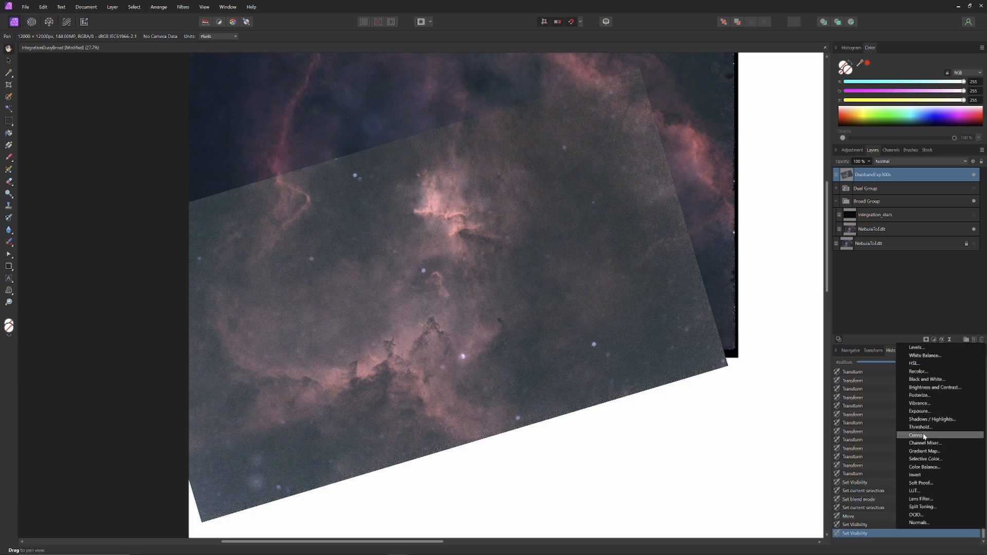
# Add a Curves adjustment that boosts the red and blue channels and lowers green.
pyautogui.click(918, 435)
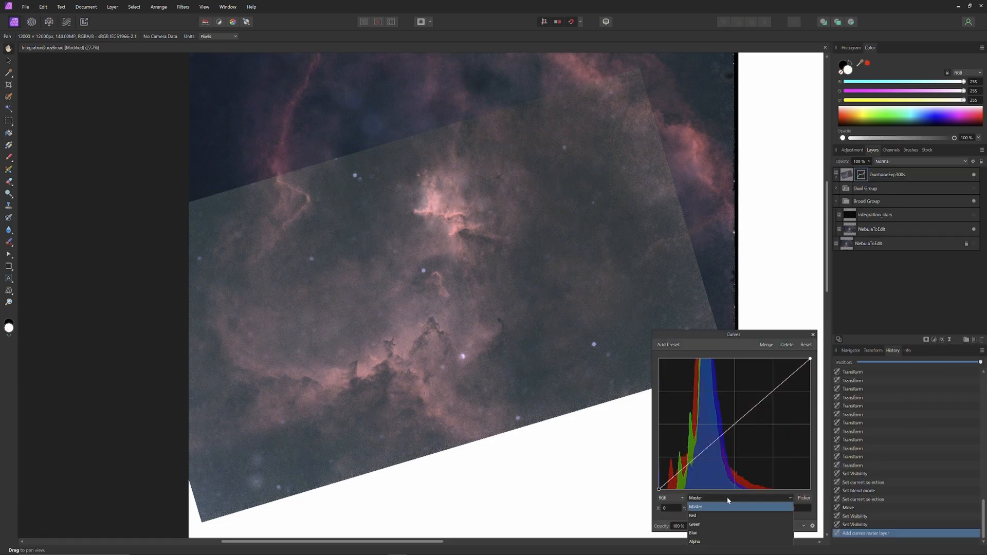
pyautogui.click(692, 515)
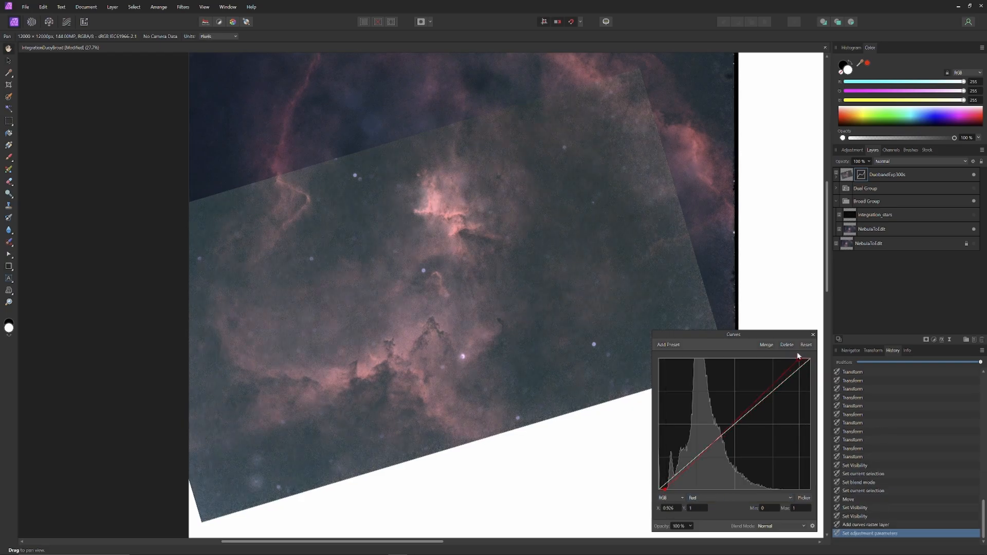
pyautogui.moveTo(798, 357); pyautogui.dragTo(780, 358)
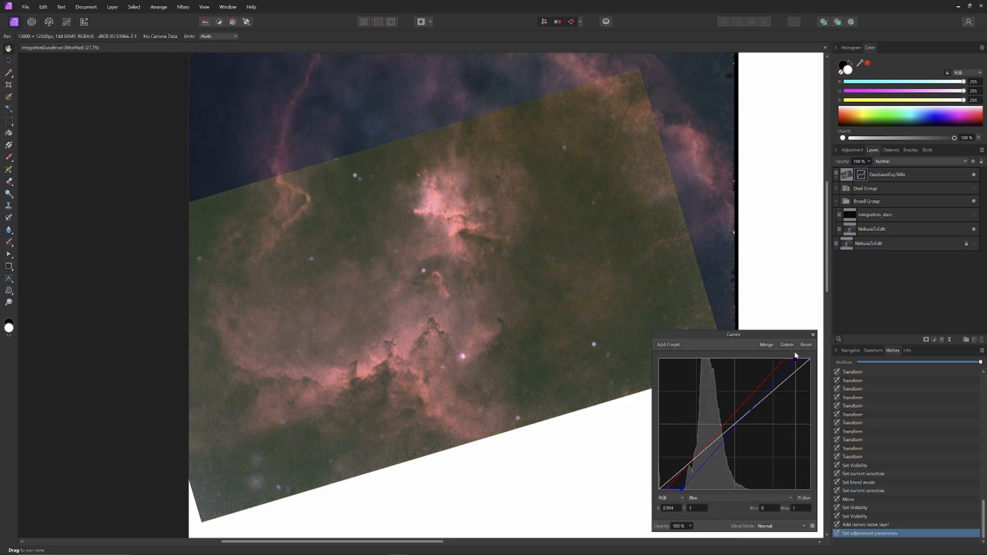
pyautogui.moveTo(802, 357); pyautogui.dragTo(750, 356)
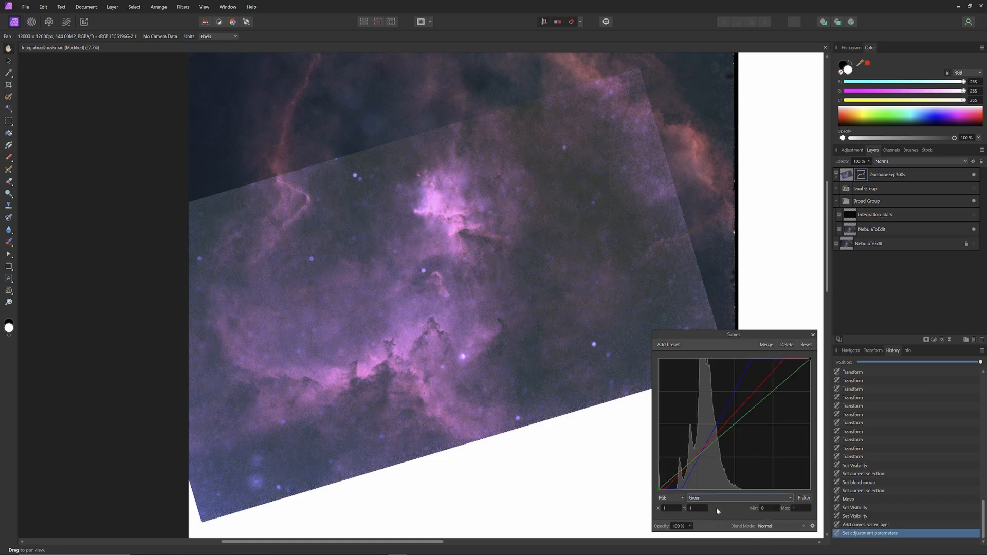
pyautogui.moveTo(679, 485); pyautogui.dragTo(792, 375)
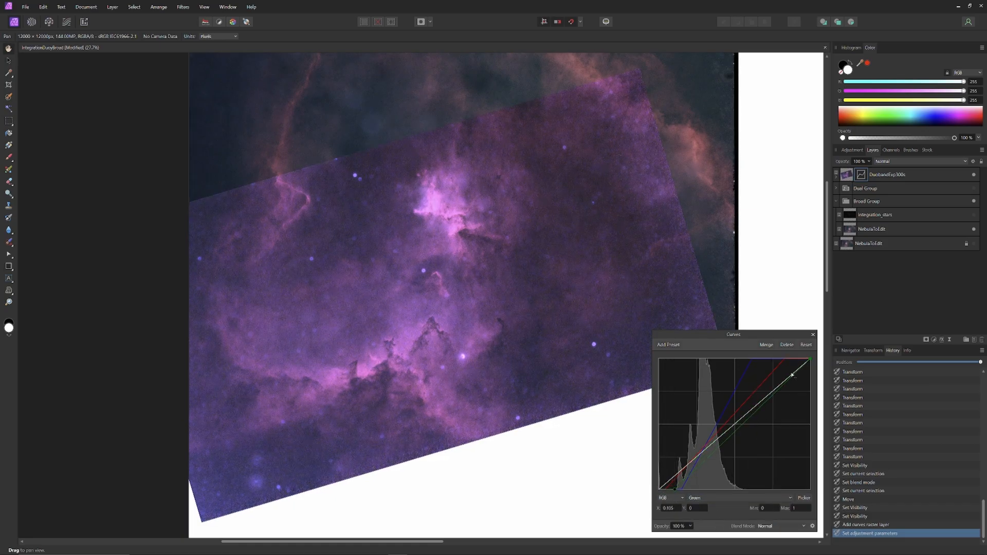
pyautogui.moveTo(792, 375); pyautogui.dragTo(767, 358)
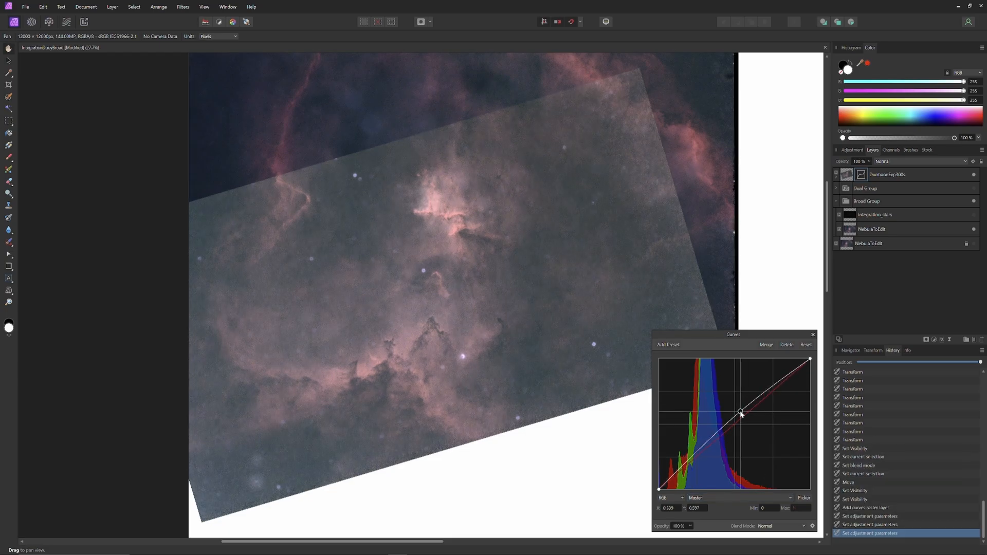
# Reshape the Master curve's midtone point to rebalance the overall tone.
pyautogui.moveTo(740, 413); pyautogui.dragTo(693, 480)
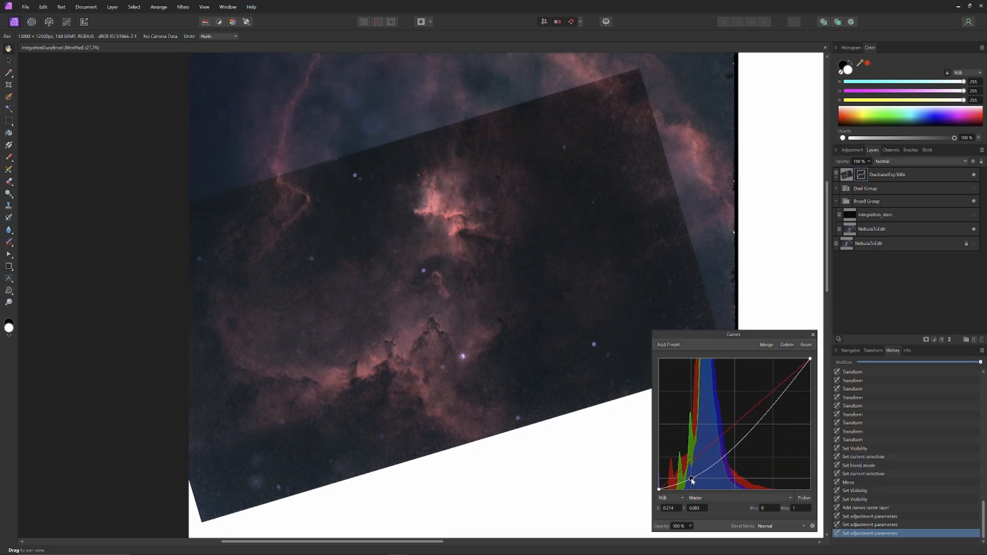
pyautogui.moveTo(690, 480); pyautogui.dragTo(725, 443)
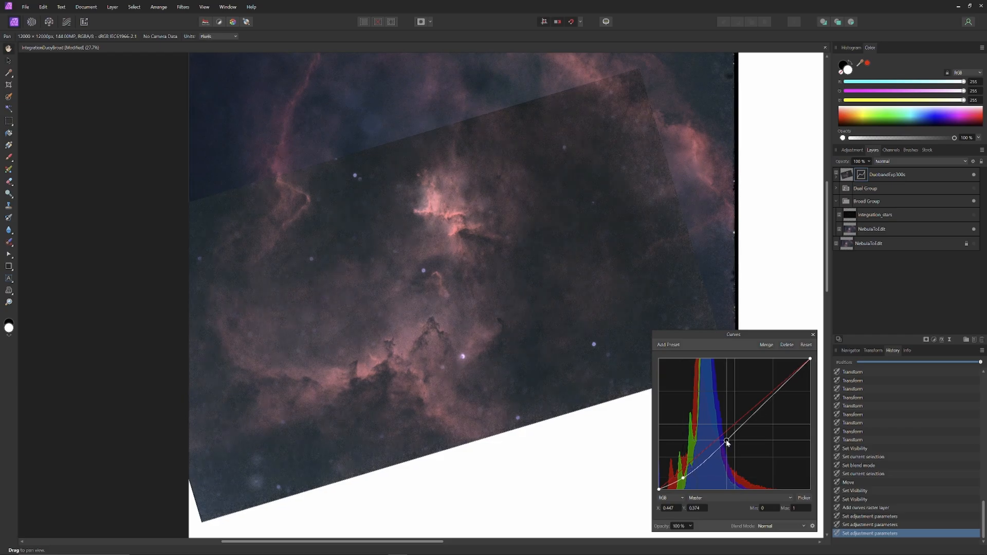
pyautogui.moveTo(725, 443); pyautogui.dragTo(659, 489)
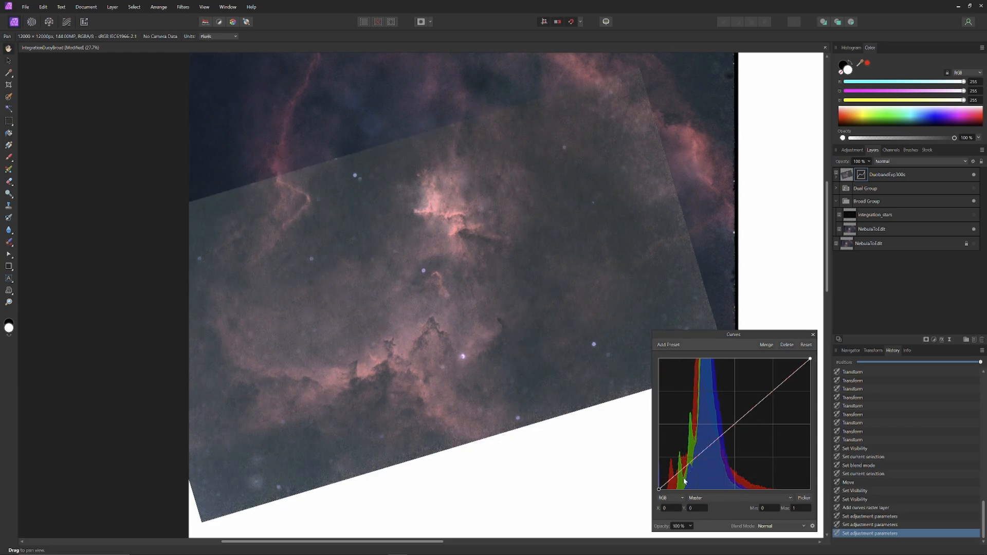
pyautogui.click(882, 161)
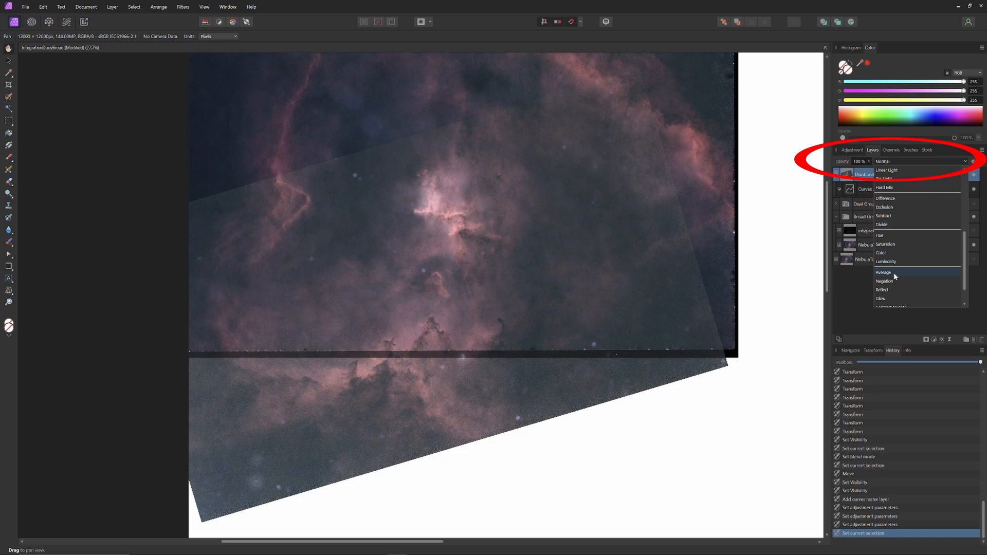
# Switch the DuobandExp300s layer's blend mode to Average.
pyautogui.click(883, 272)
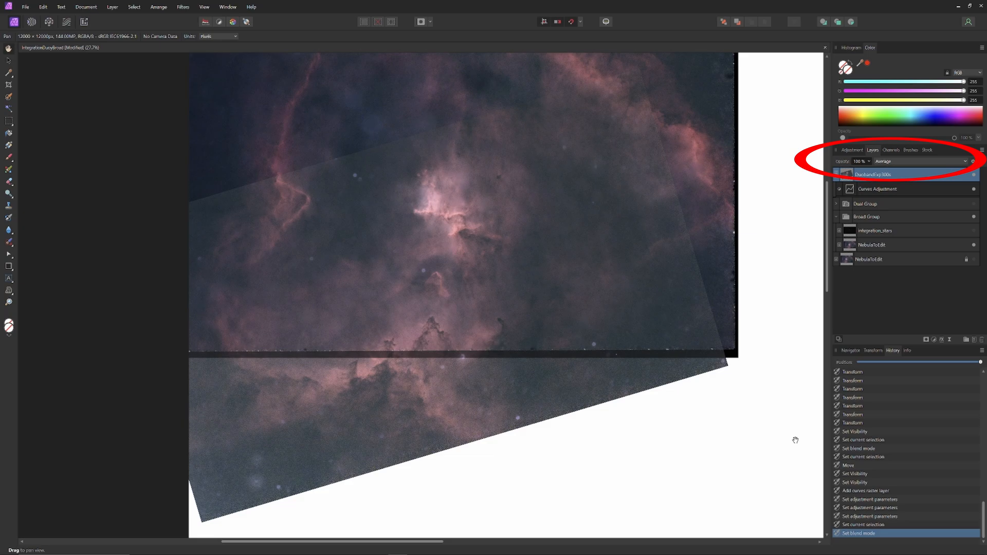
pyautogui.moveTo(105, 251)
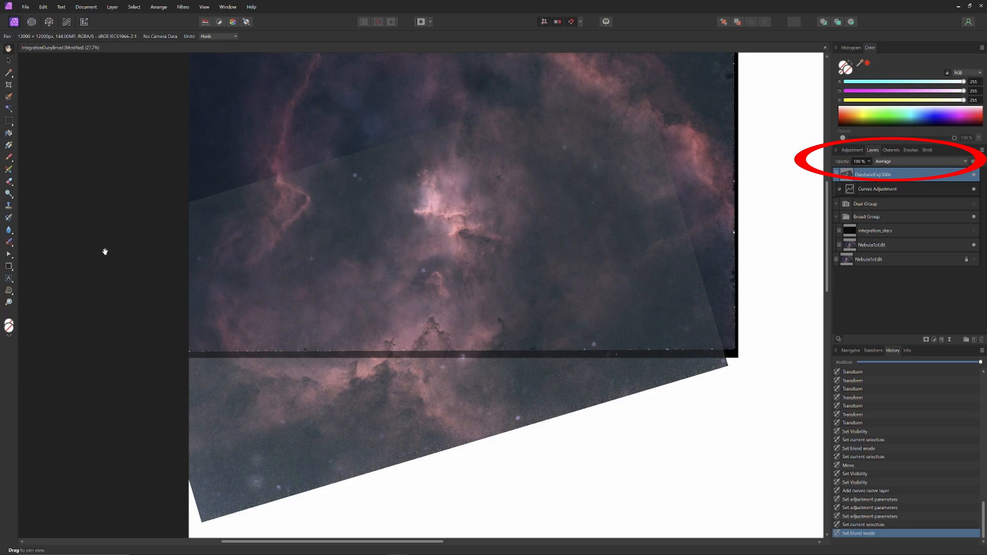
pyautogui.moveTo(95, 265)
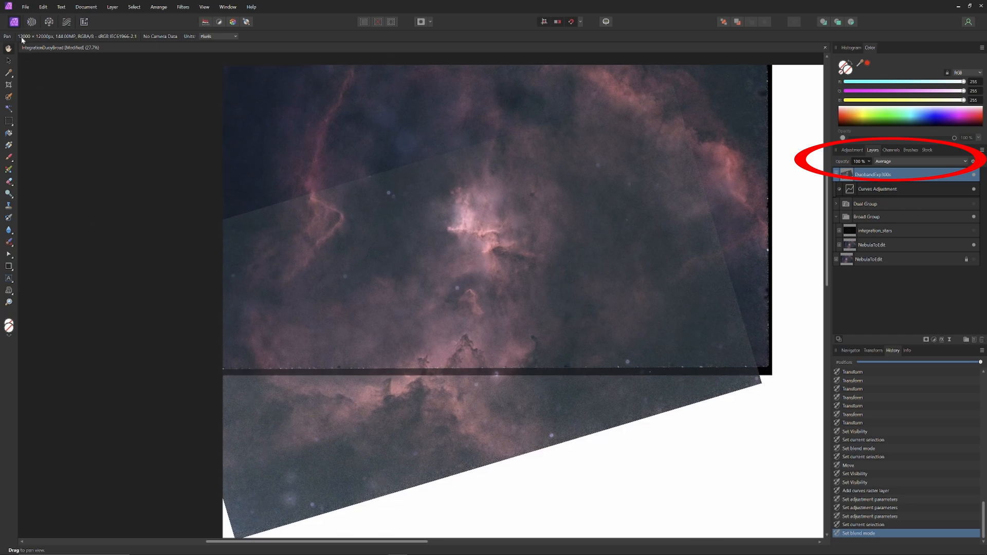
pyautogui.click(26, 6)
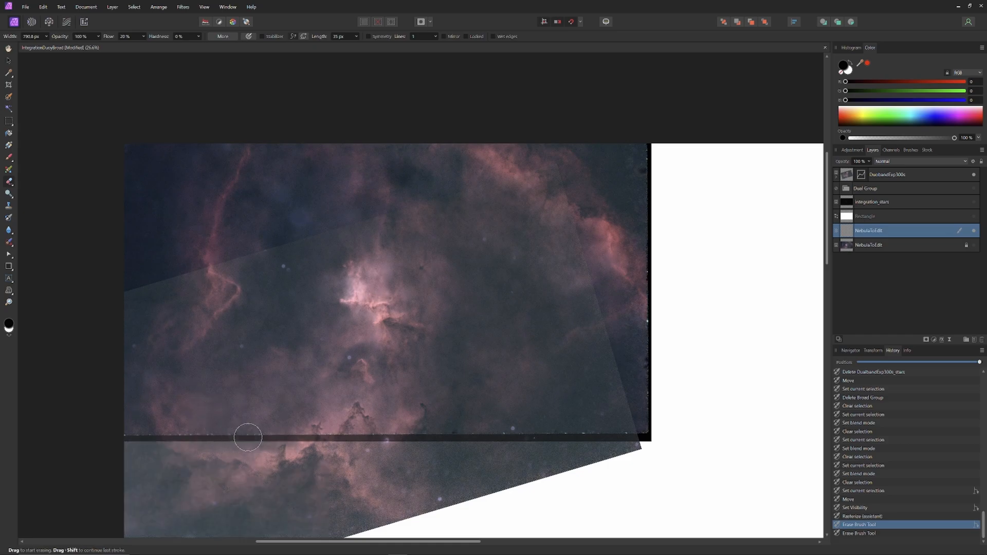
# Erase the dark horizontal seam near the bottom of NebulaToEdit, left edge to right.
pyautogui.moveTo(247, 437); pyautogui.dragTo(193, 437)
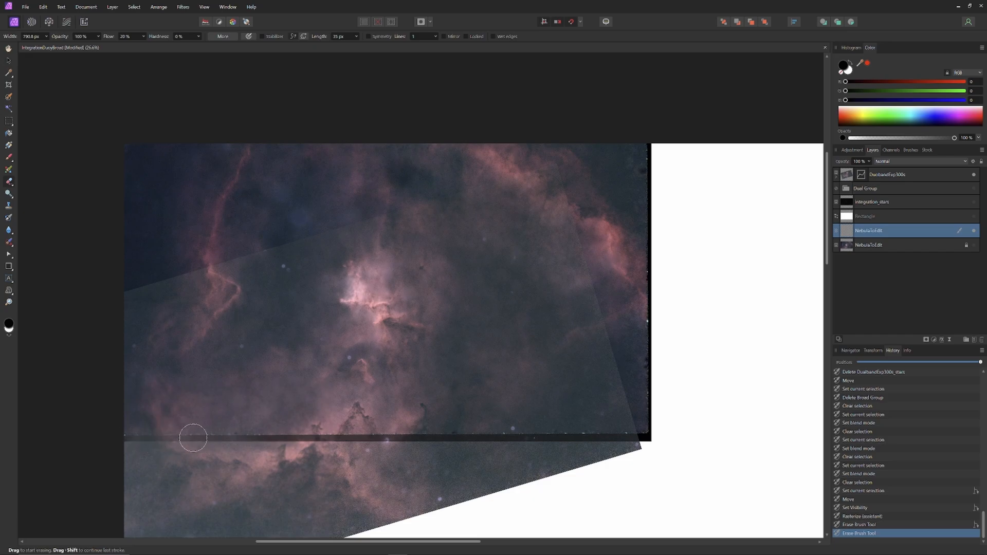
pyautogui.moveTo(193, 437); pyautogui.dragTo(217, 437)
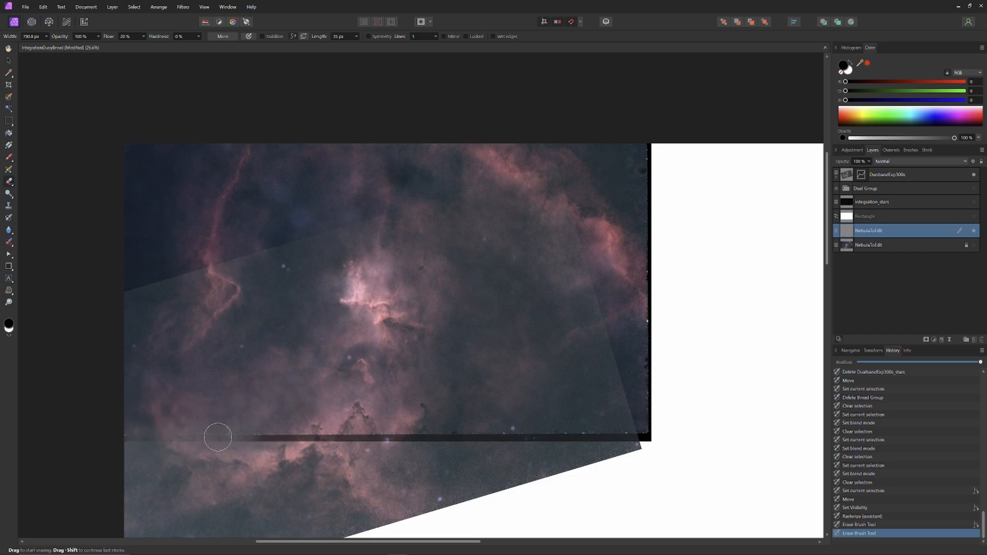
pyautogui.moveTo(217, 438); pyautogui.dragTo(127, 439)
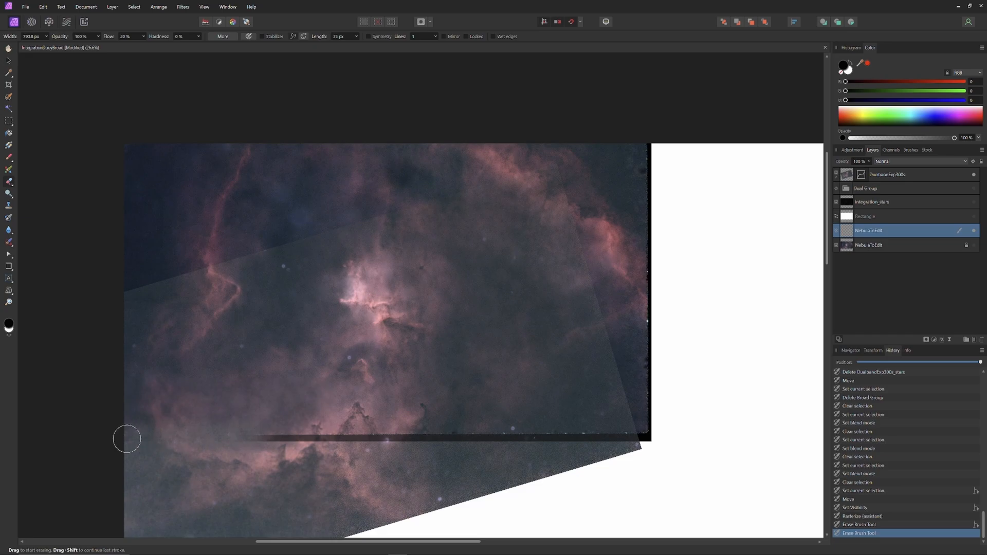
pyautogui.moveTo(126, 438); pyautogui.dragTo(224, 441)
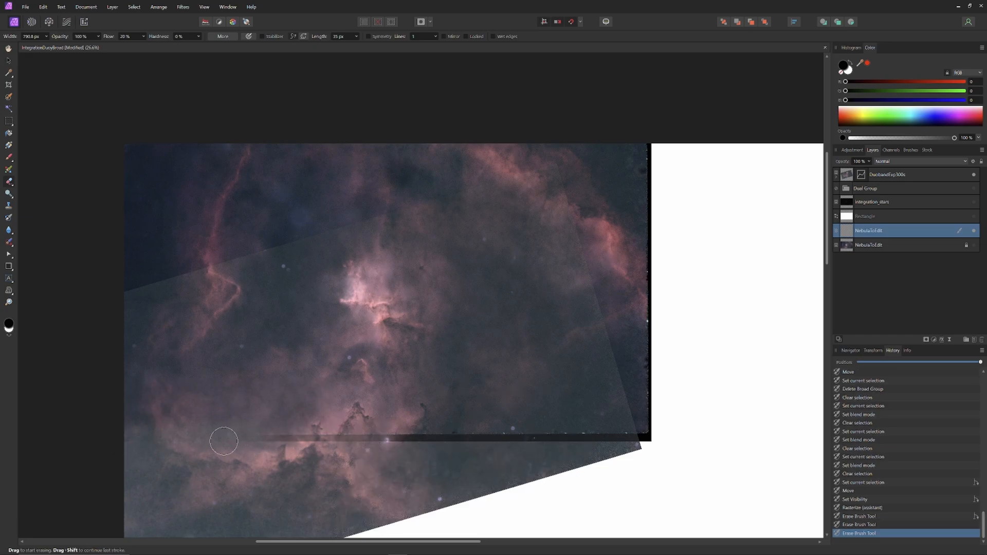
pyautogui.moveTo(224, 441); pyautogui.dragTo(267, 436)
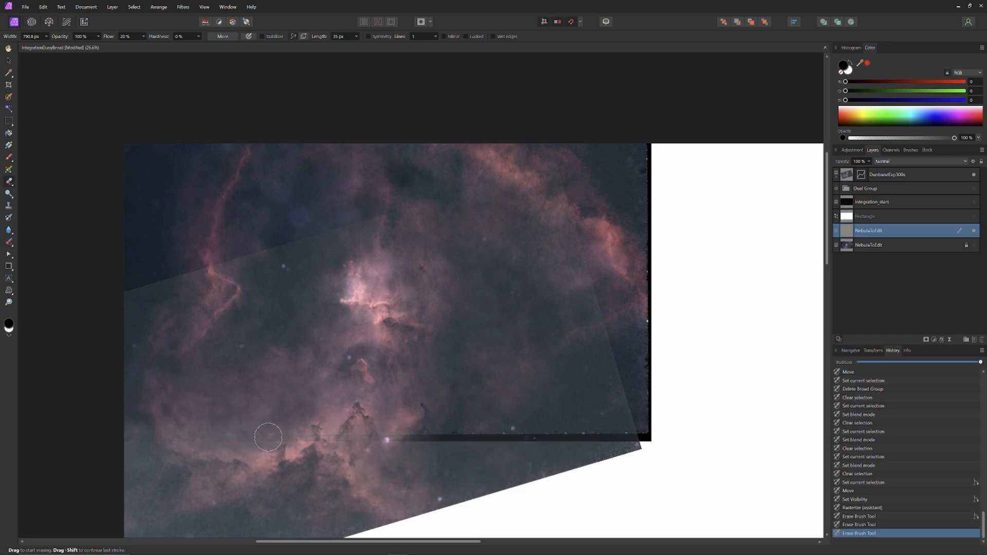
pyautogui.moveTo(267, 437); pyautogui.dragTo(389, 441)
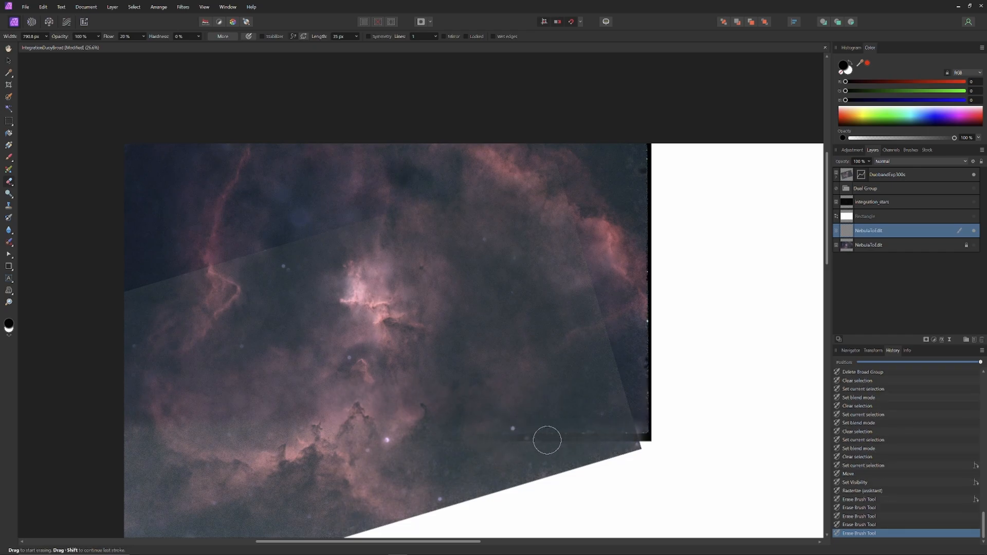
pyautogui.moveTo(546, 440); pyautogui.dragTo(586, 437)
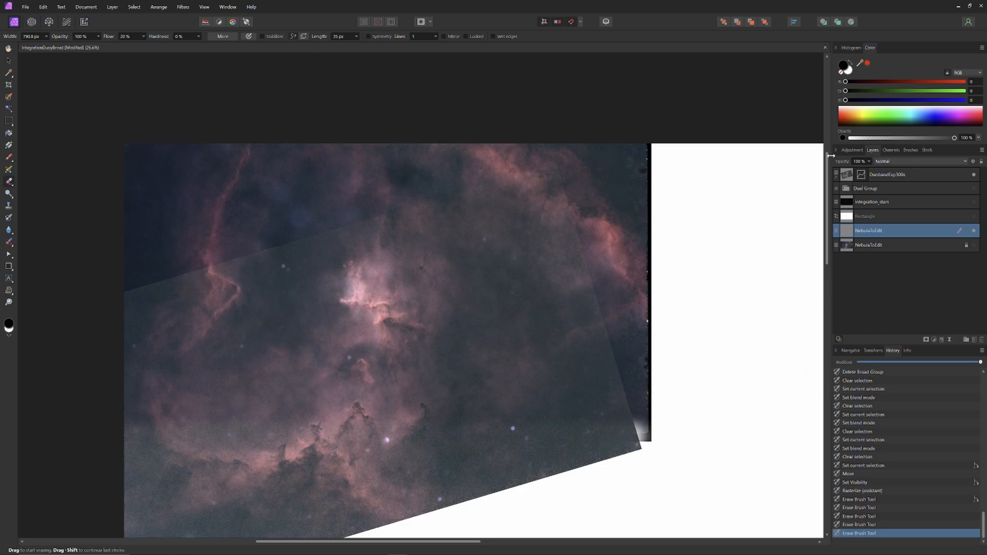
pyautogui.moveTo(783, 256)
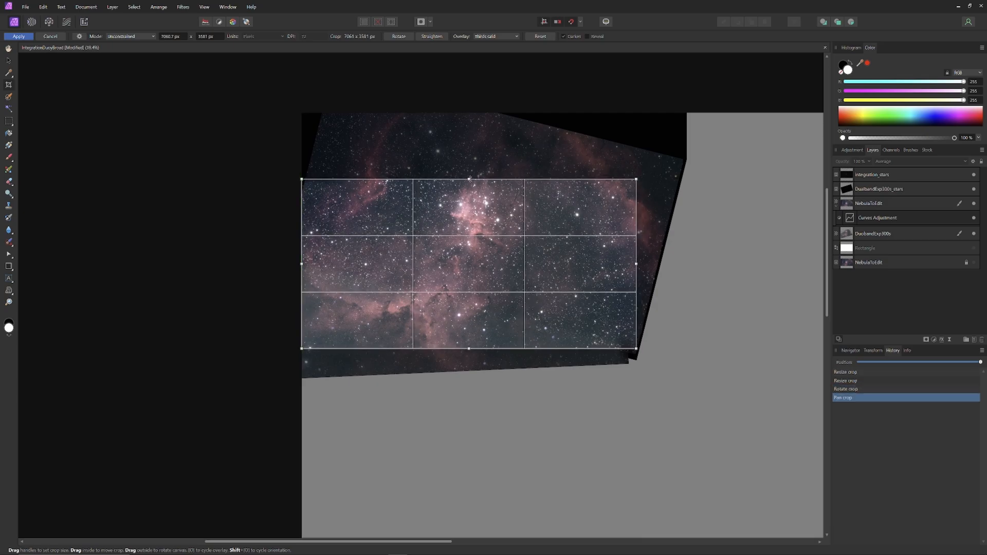
# Extend the crop box upward over the nebula and apply the crop.
pyautogui.moveTo(468, 179); pyautogui.dragTo(468, 137)
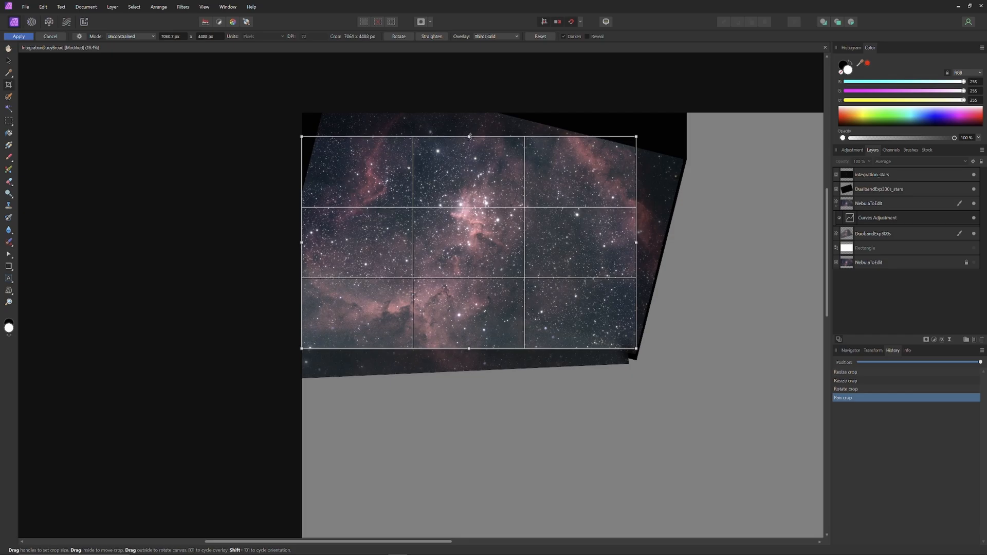
pyautogui.click(18, 36)
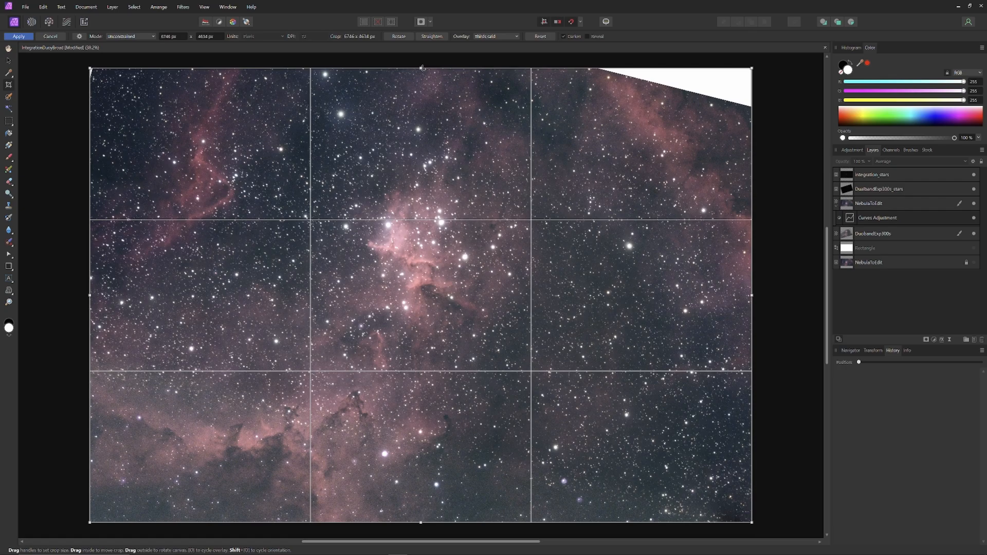
pyautogui.click(19, 36)
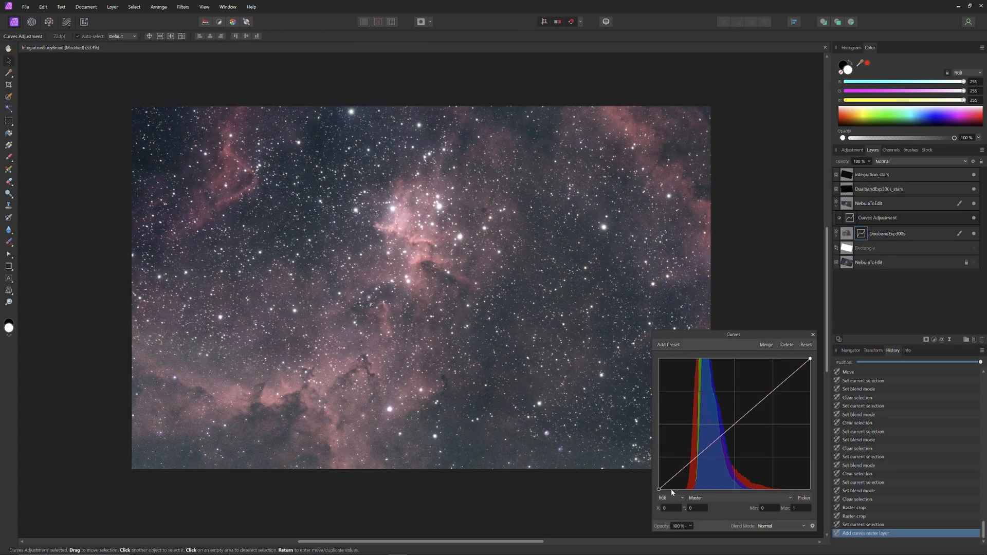
# Nudge the master curve's black point slightly right to clip dark background tones.
pyautogui.moveTo(658, 489); pyautogui.dragTo(667, 490)
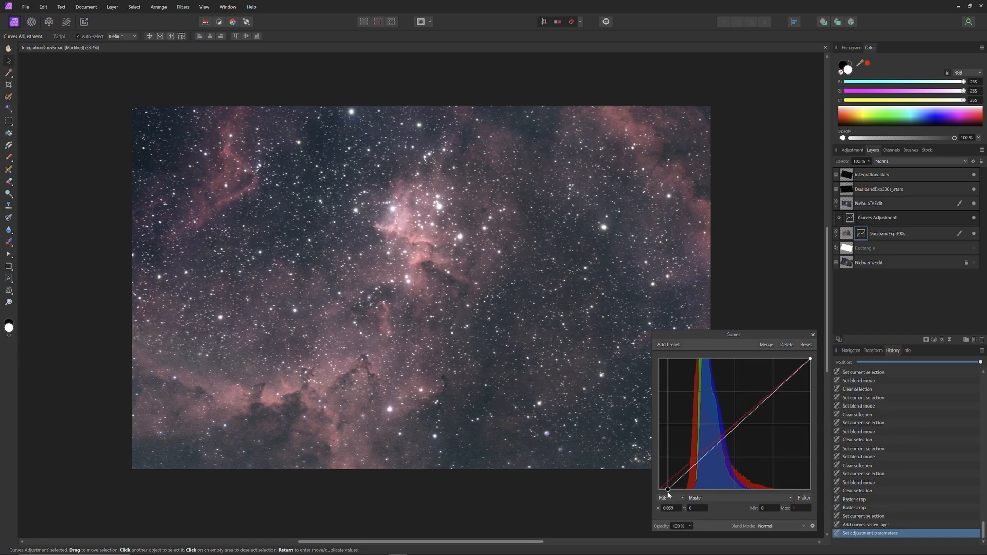
pyautogui.moveTo(667, 490); pyautogui.dragTo(670, 490)
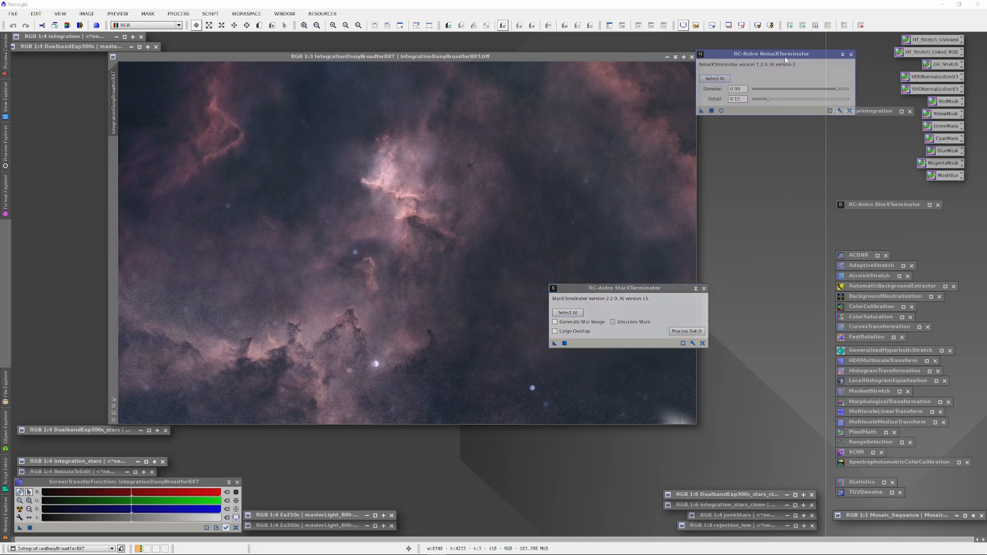
# Set BlurXTerminator's Sharpen Stars strength to 0.50.
pyautogui.moveTo(623, 288); pyautogui.dragTo(776, 229)
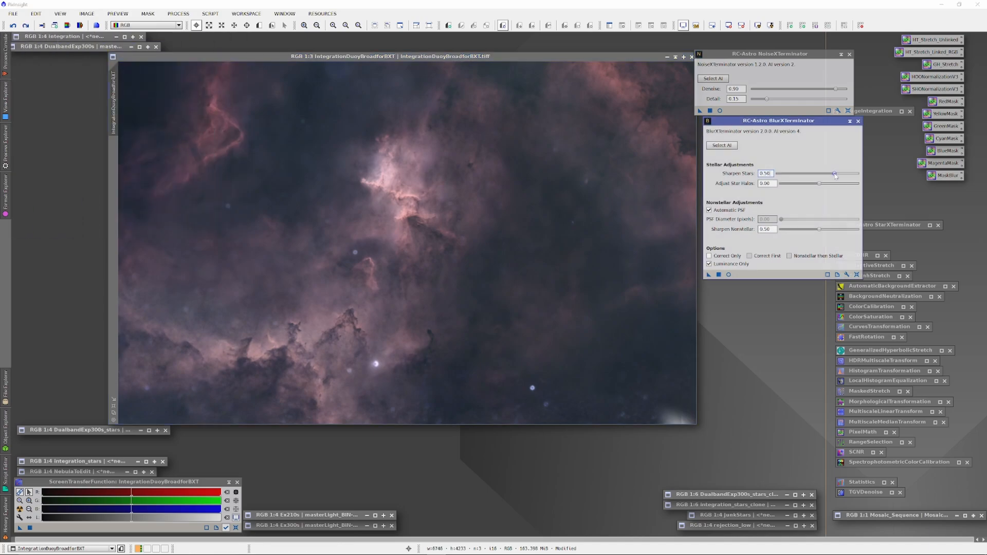
pyautogui.moveTo(834, 174); pyautogui.dragTo(780, 173)
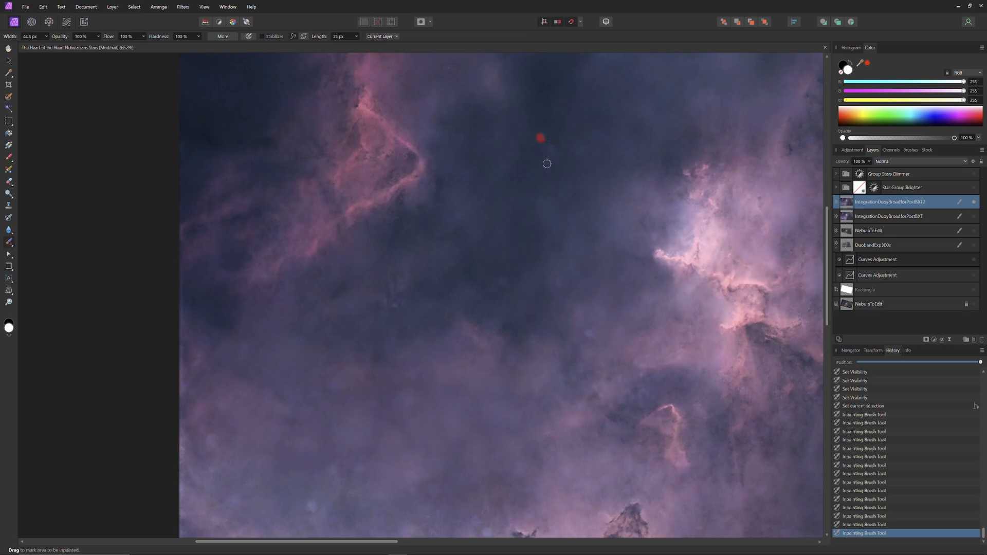
# Scroll and select a layer in the Layers panel for inpainting blemishes.
pyautogui.scroll(-3)
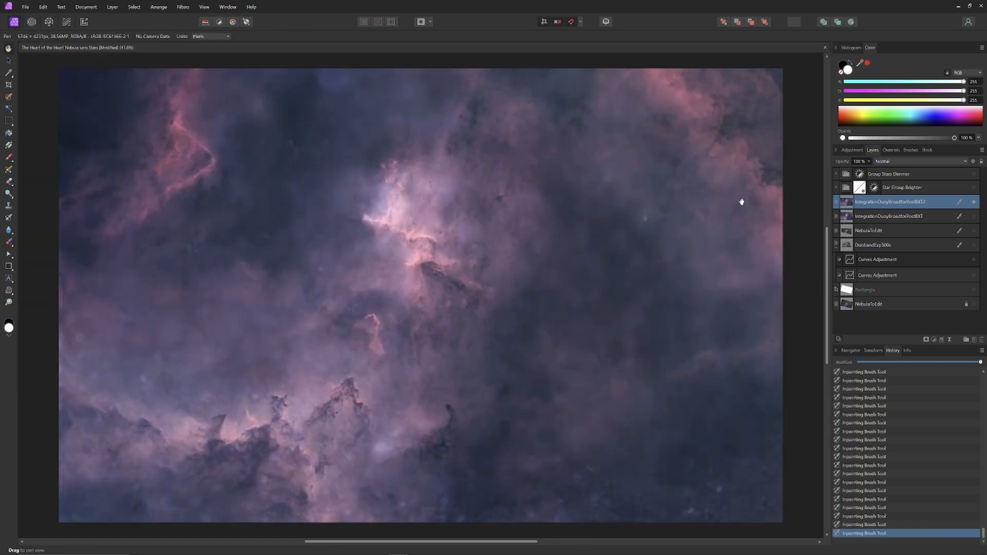
pyautogui.click(973, 187)
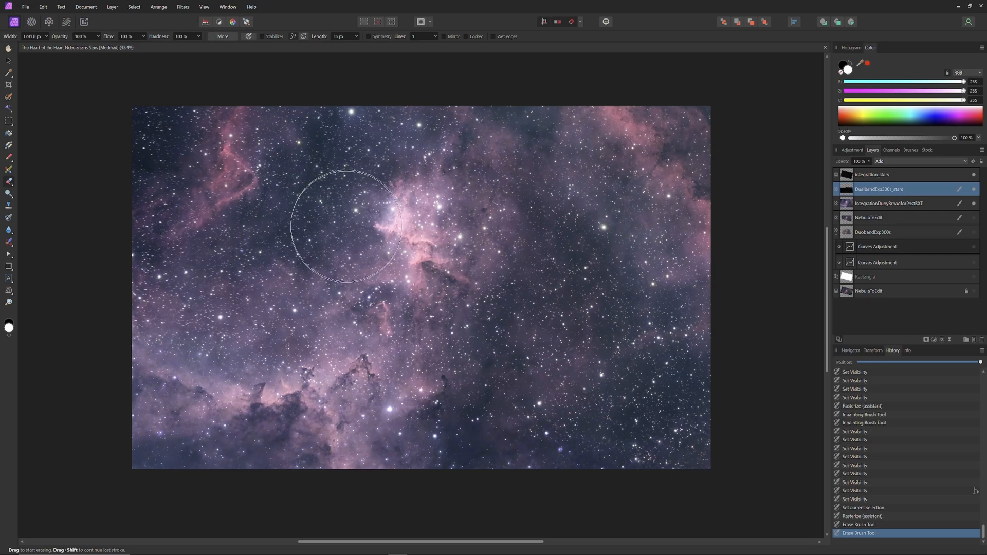
pyautogui.moveTo(659, 225)
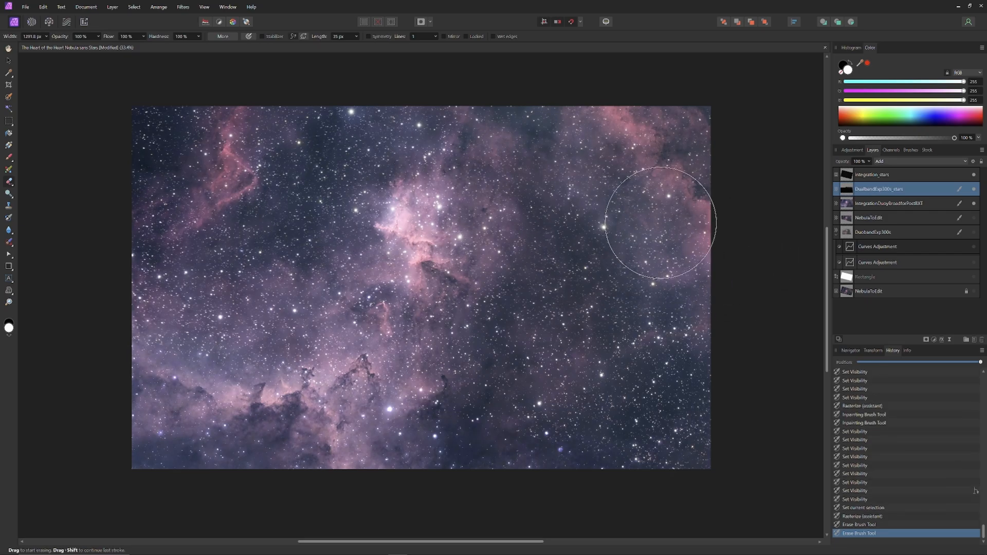
# Erase duoband stars on the right side of the nebula.
pyautogui.moveTo(658, 223); pyautogui.dragTo(692, 325)
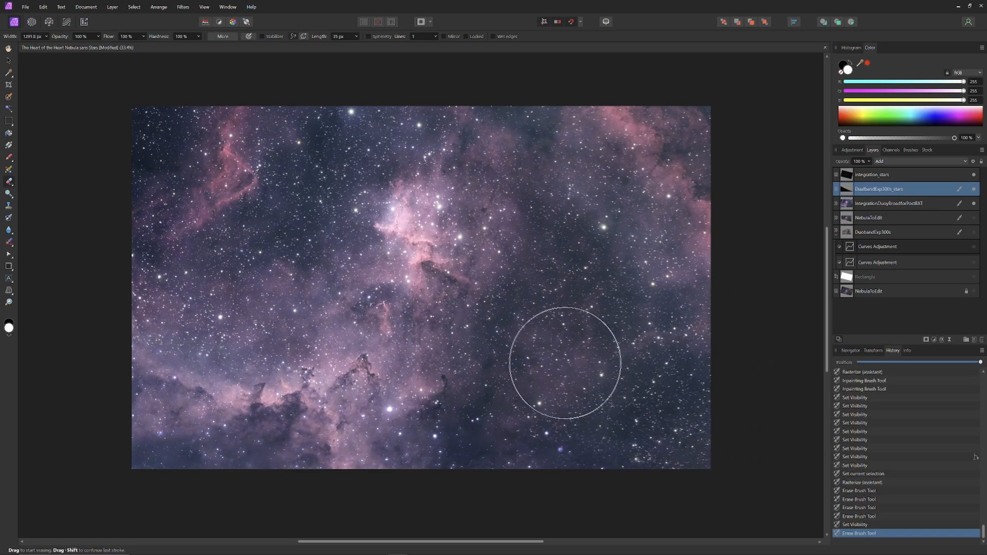
pyautogui.moveTo(184, 280)
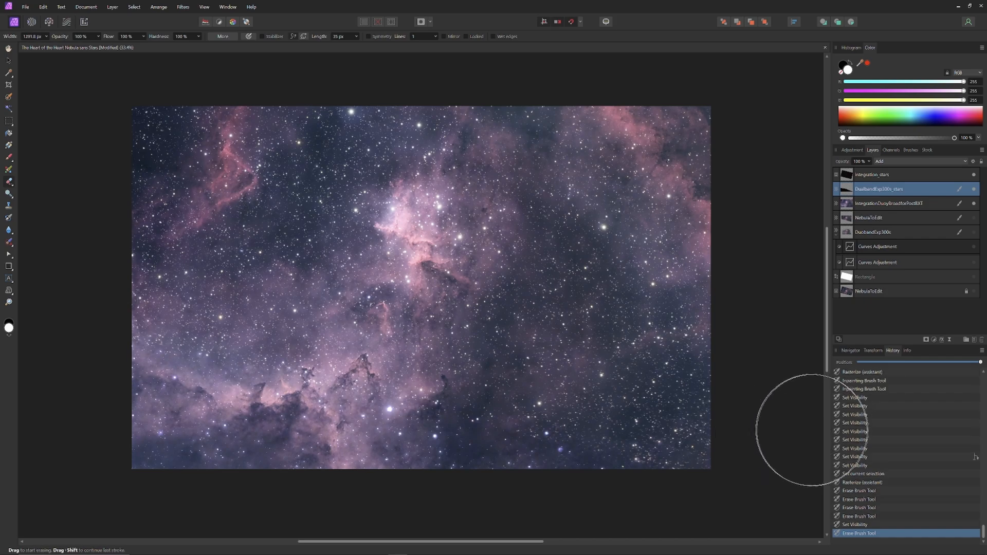
pyautogui.moveTo(741, 317)
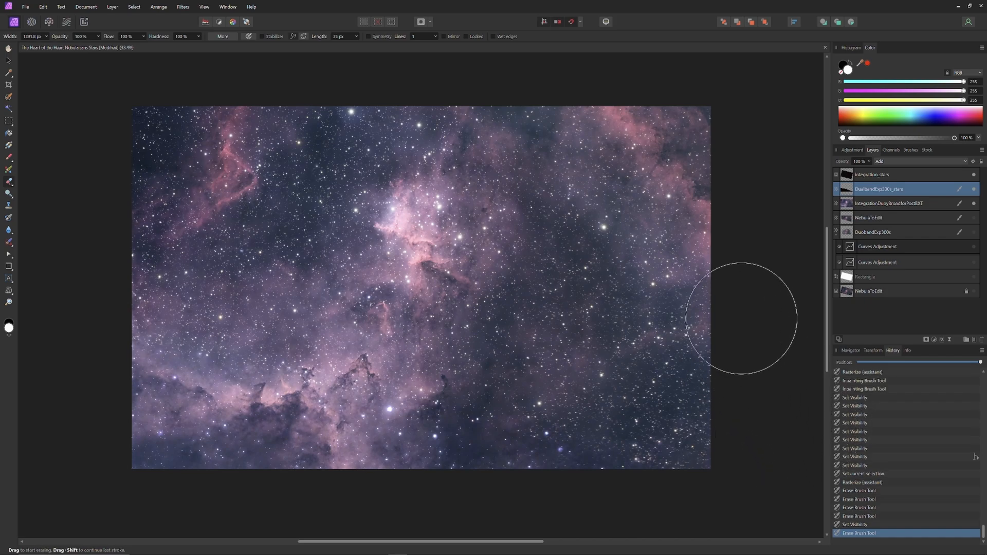